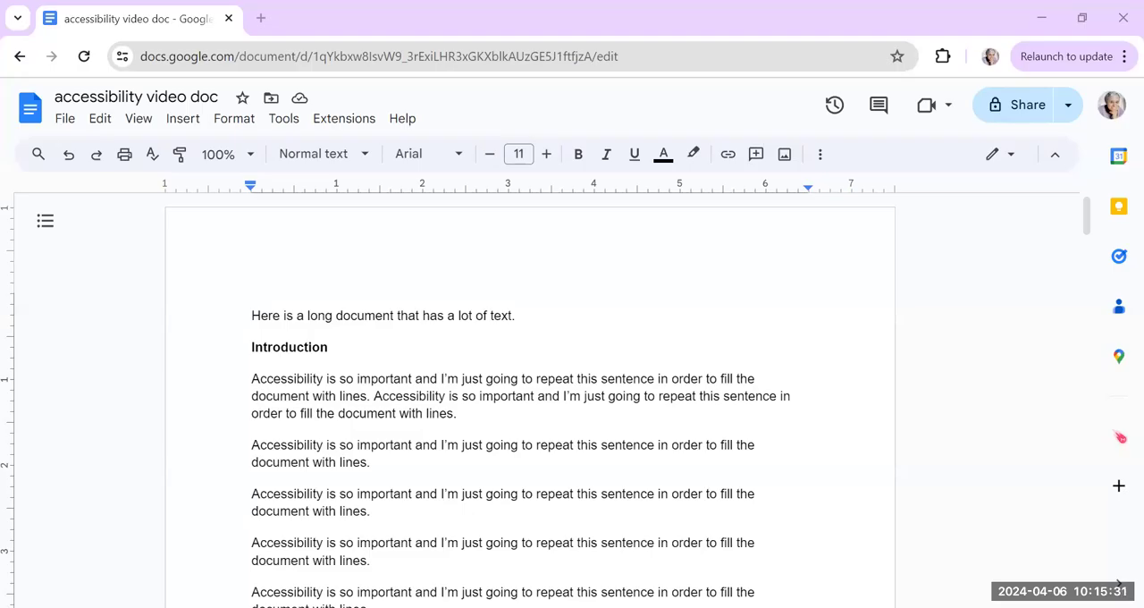
Step: Bring up the paragraph styles list for the bold 'Introduction' line to choose Heading 1
click(606, 153)
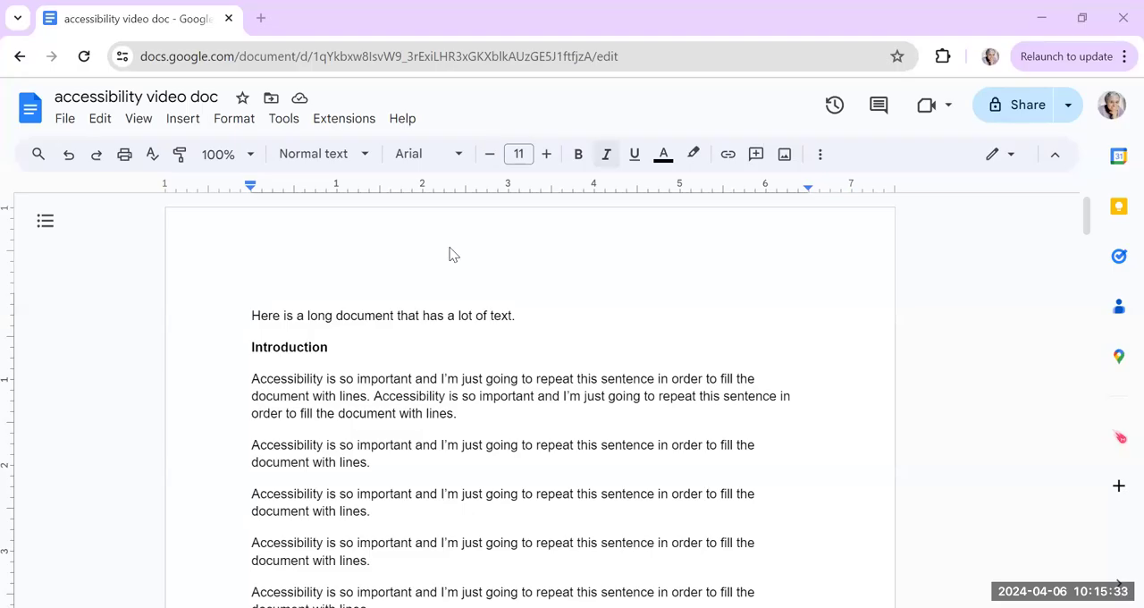
mouse_move(476, 98)
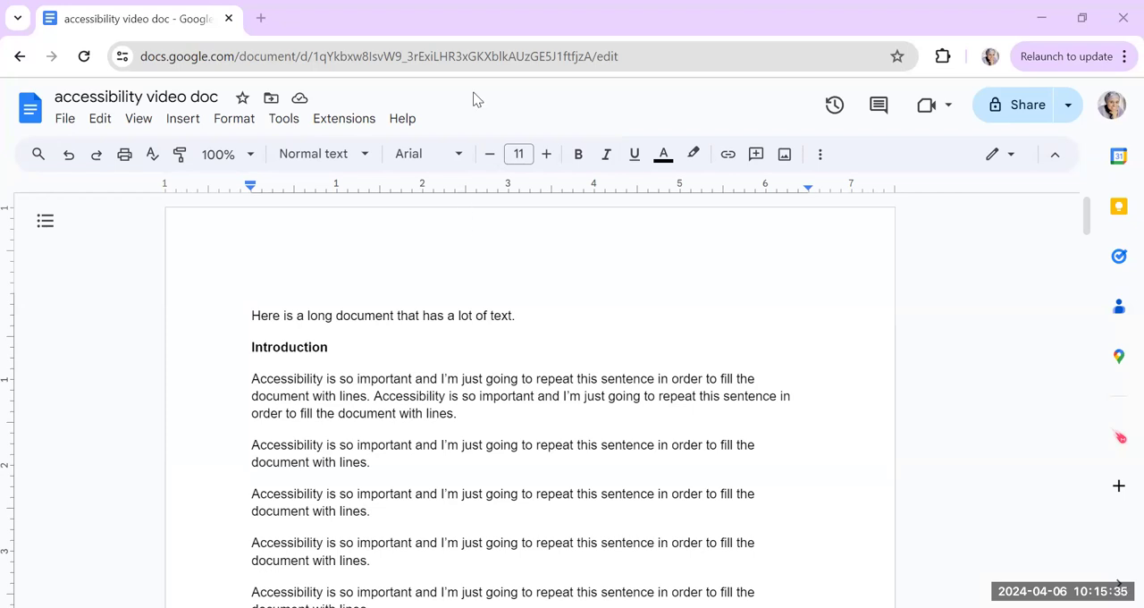
mouse_move(422, 287)
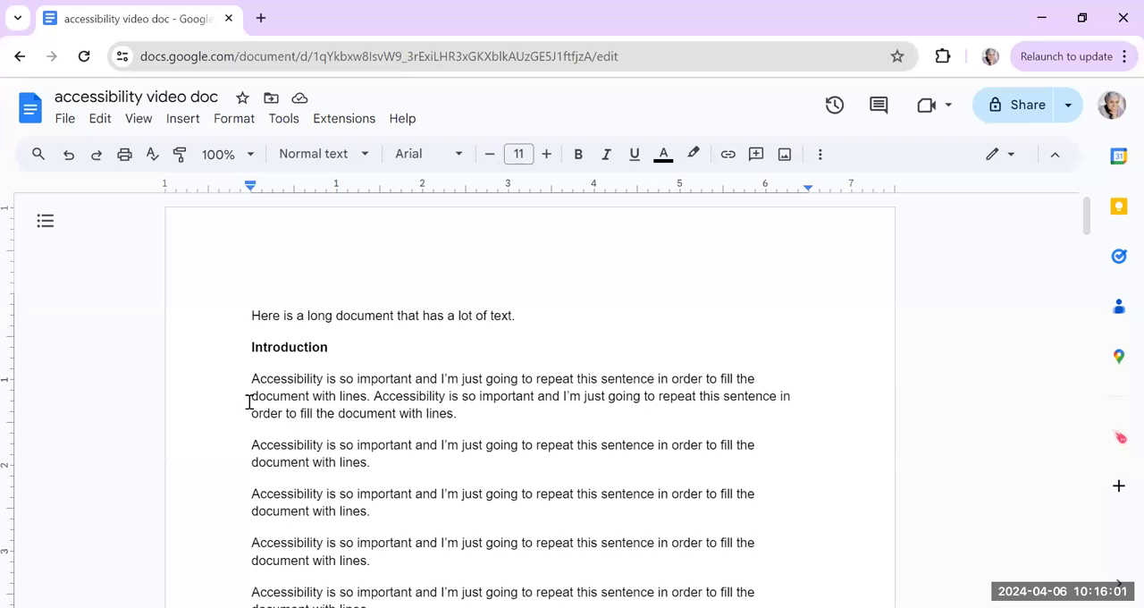
scroll(down, 3)
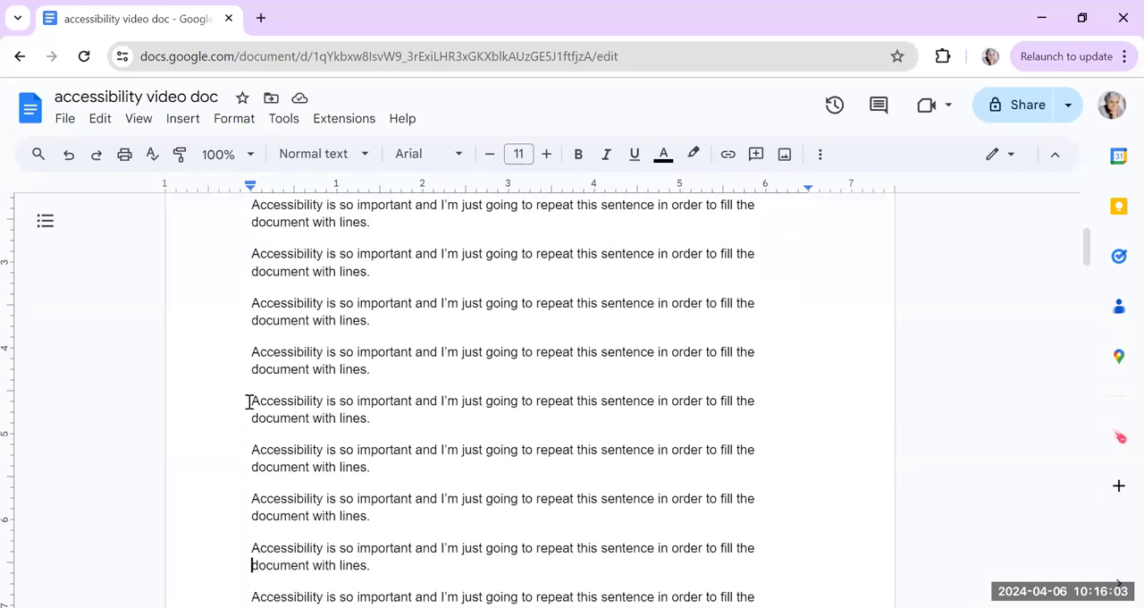
scroll(down, 3)
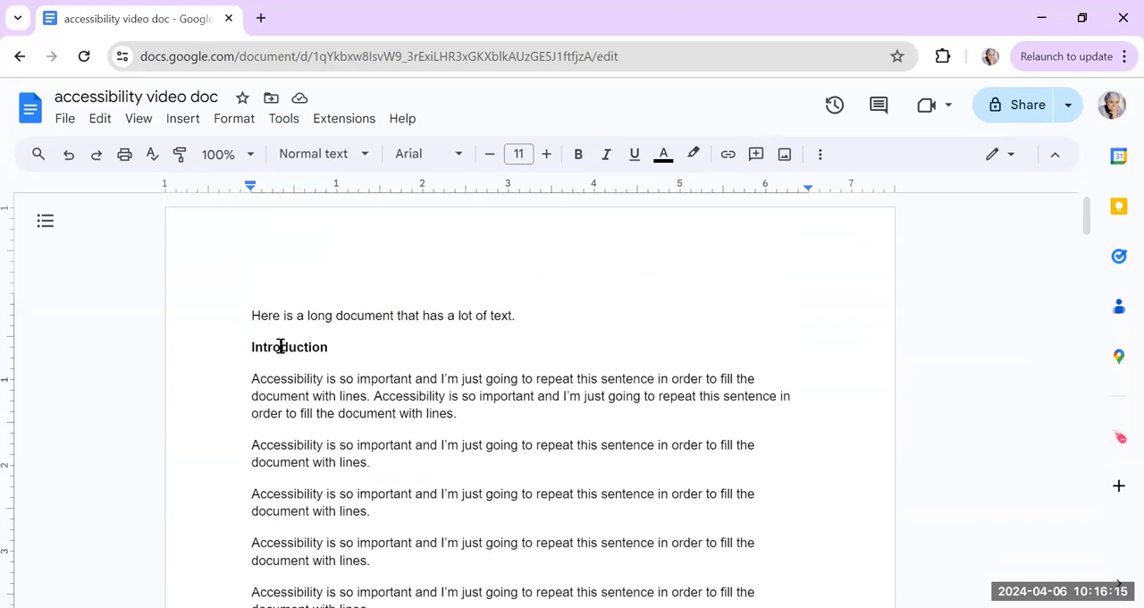
click(322, 154)
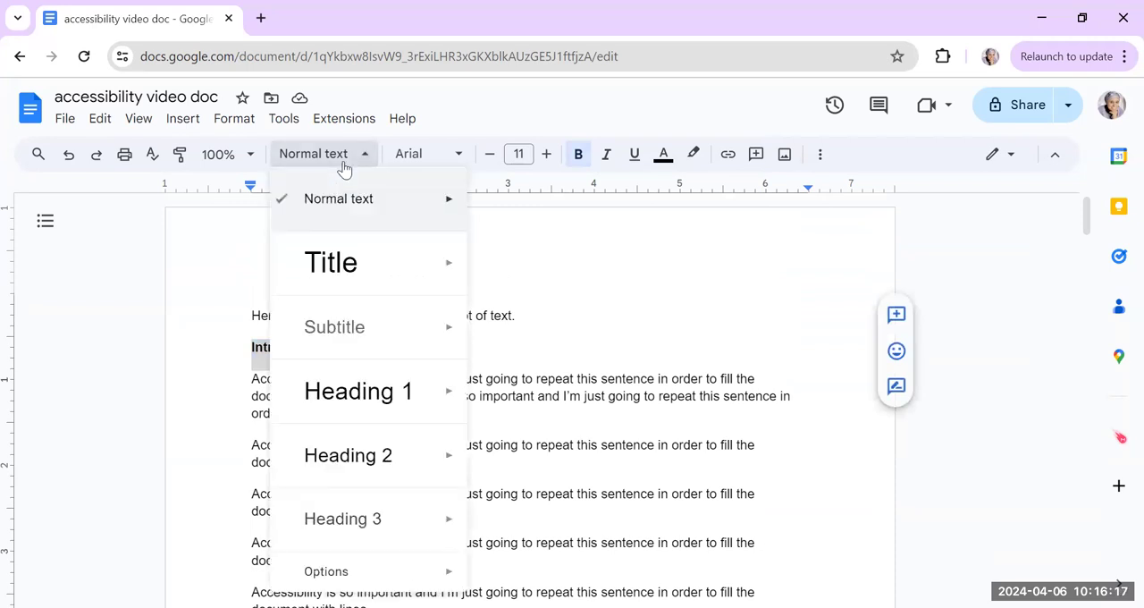
mouse_move(286, 151)
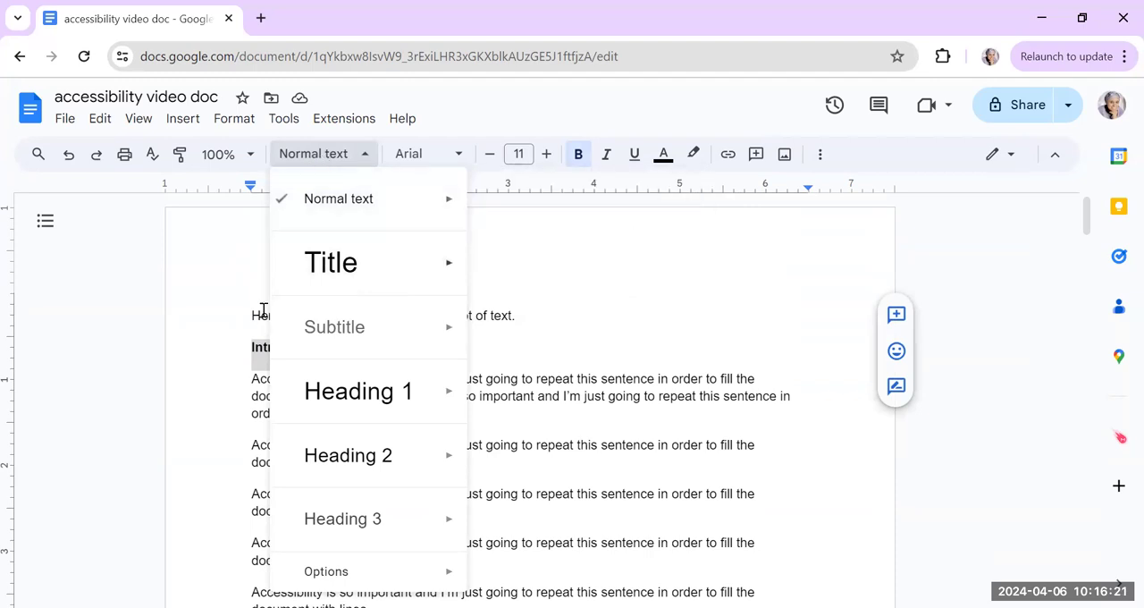
click(340, 198)
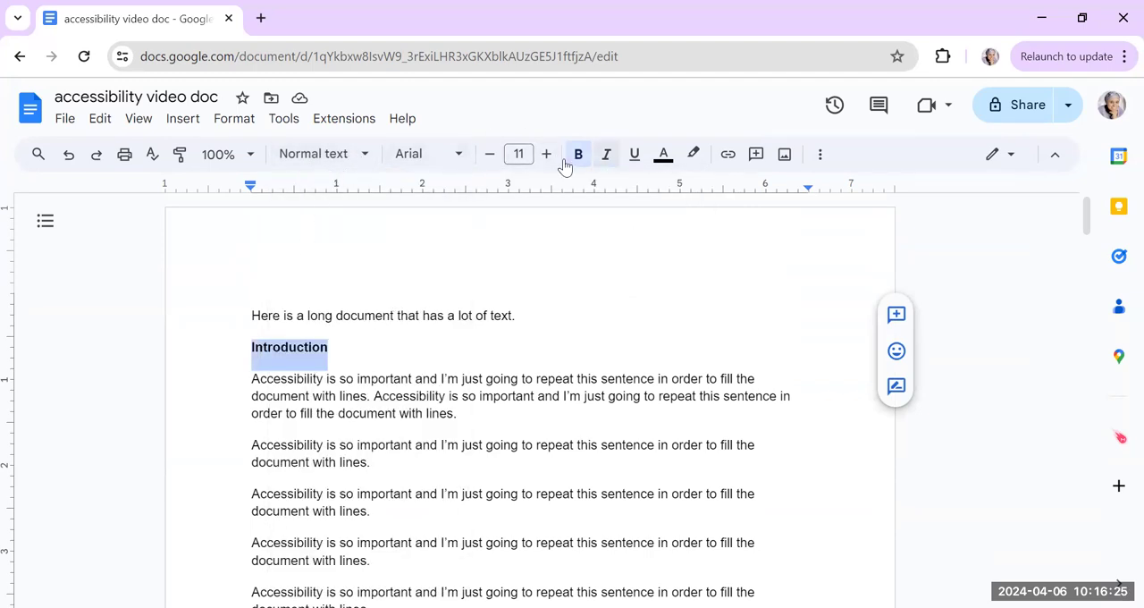
click(318, 154)
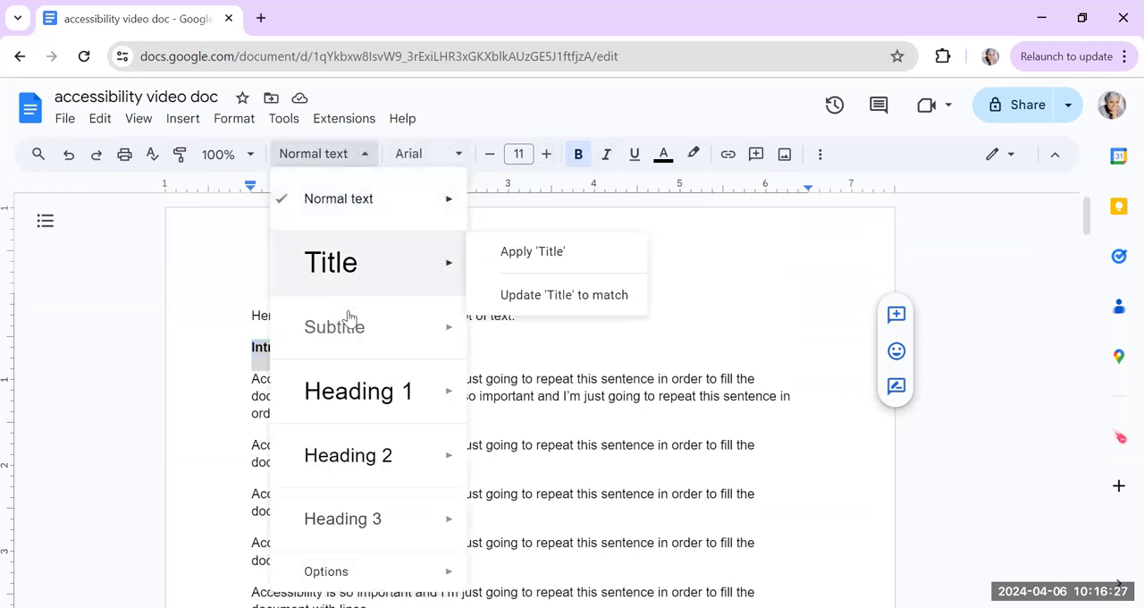
mouse_move(358, 391)
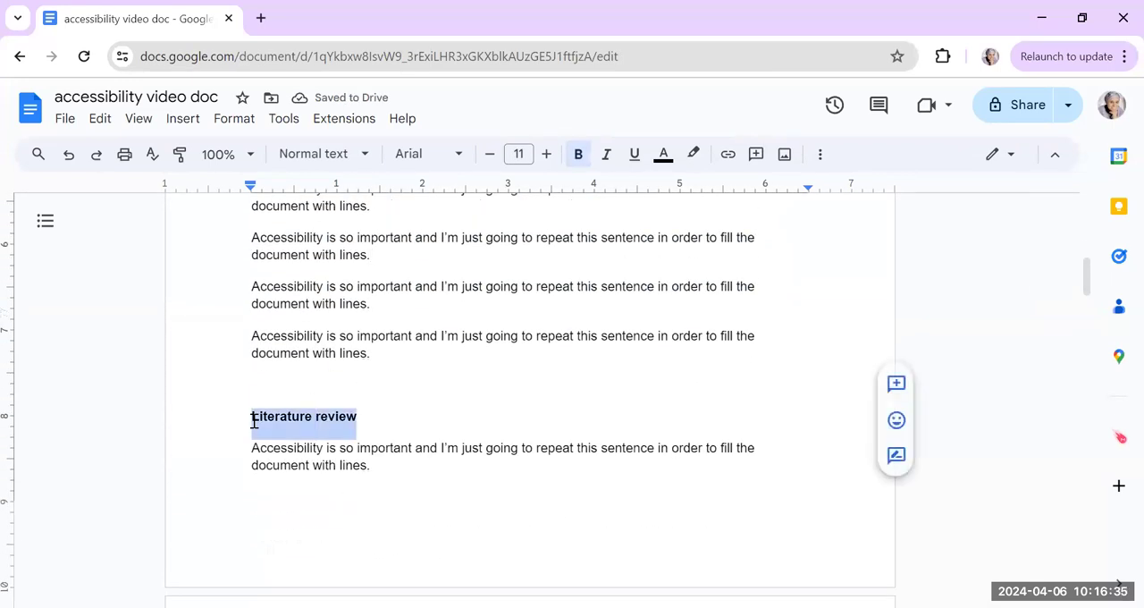
Step: Make 'Literature review' a dark-blue Heading 2 and start styling 'Methodology' the same way
click(313, 153)
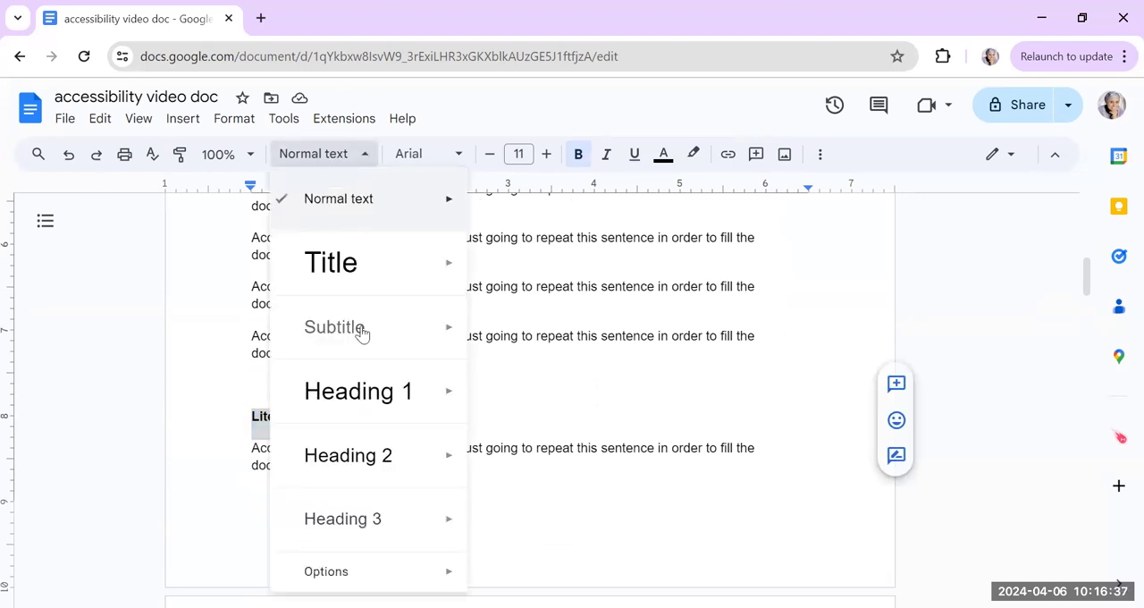
click(346, 454)
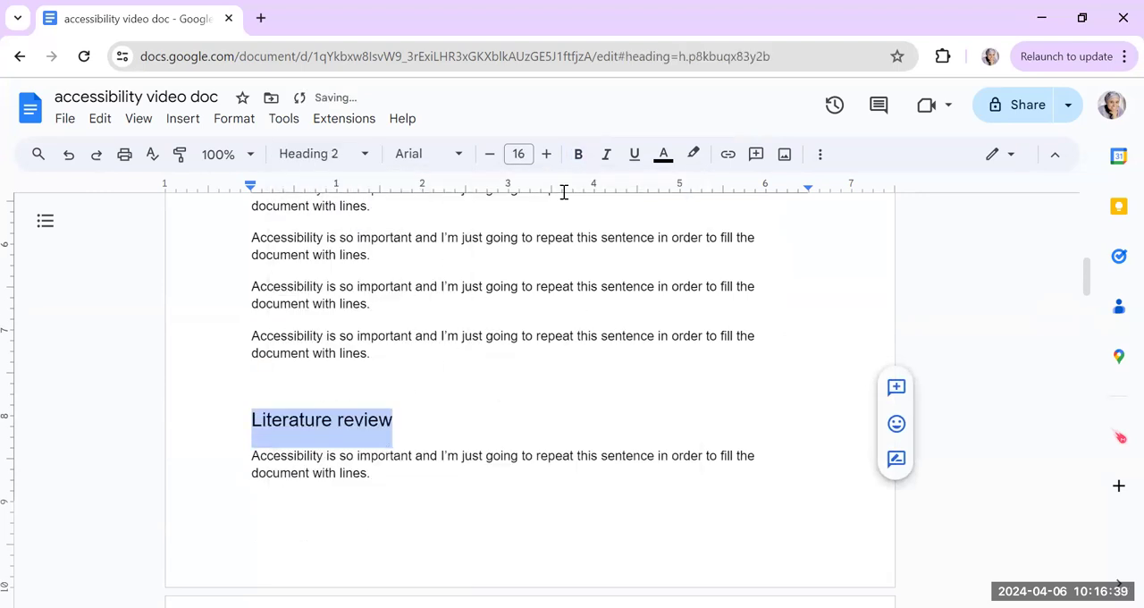
click(661, 154)
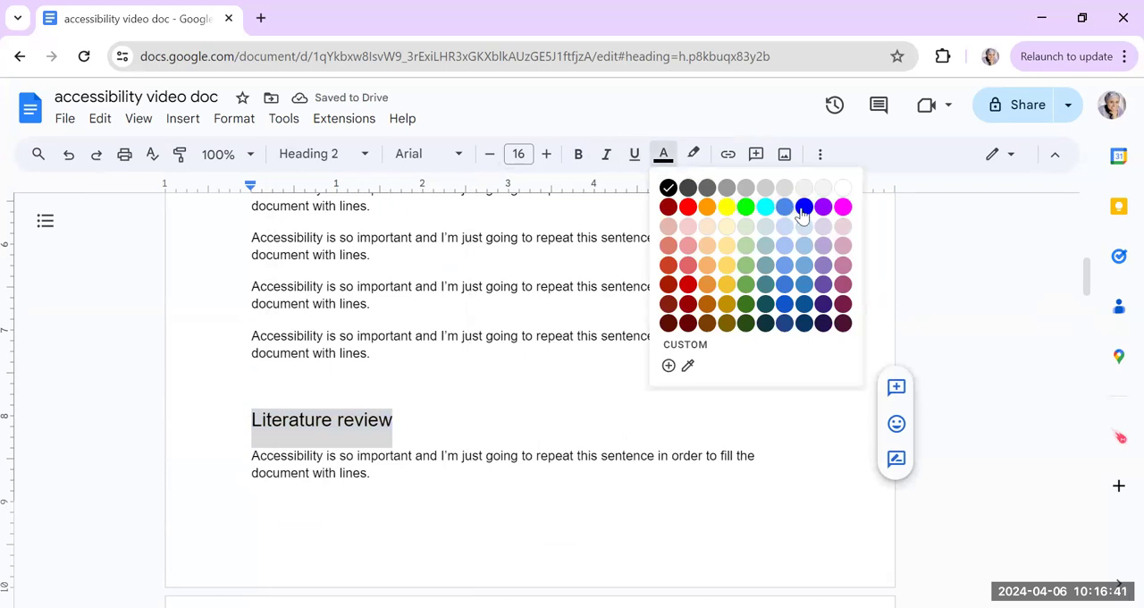
click(805, 208)
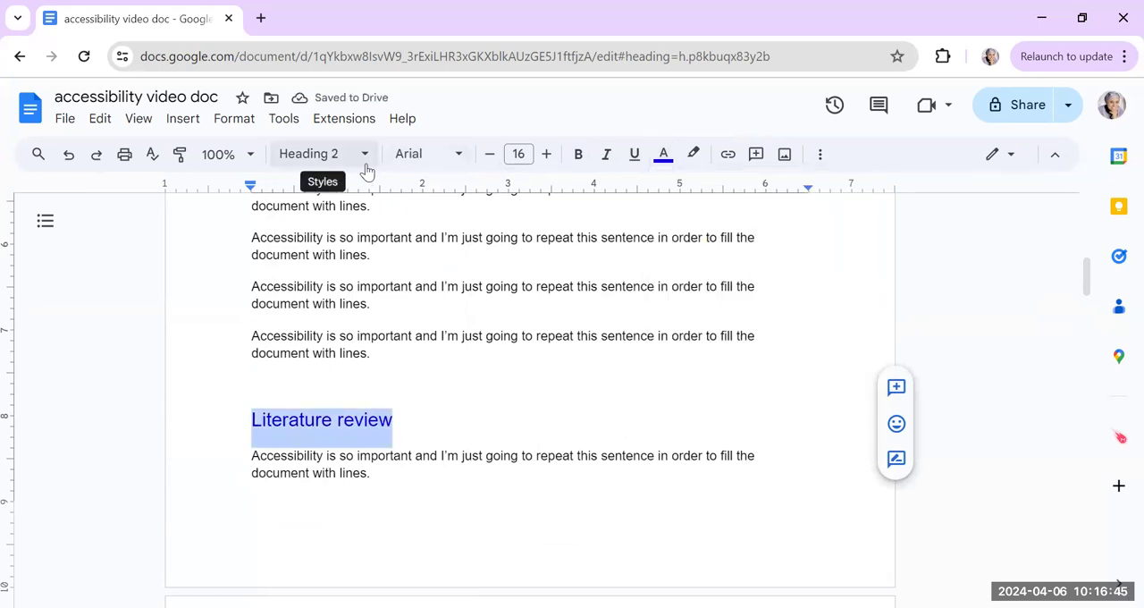
click(308, 154)
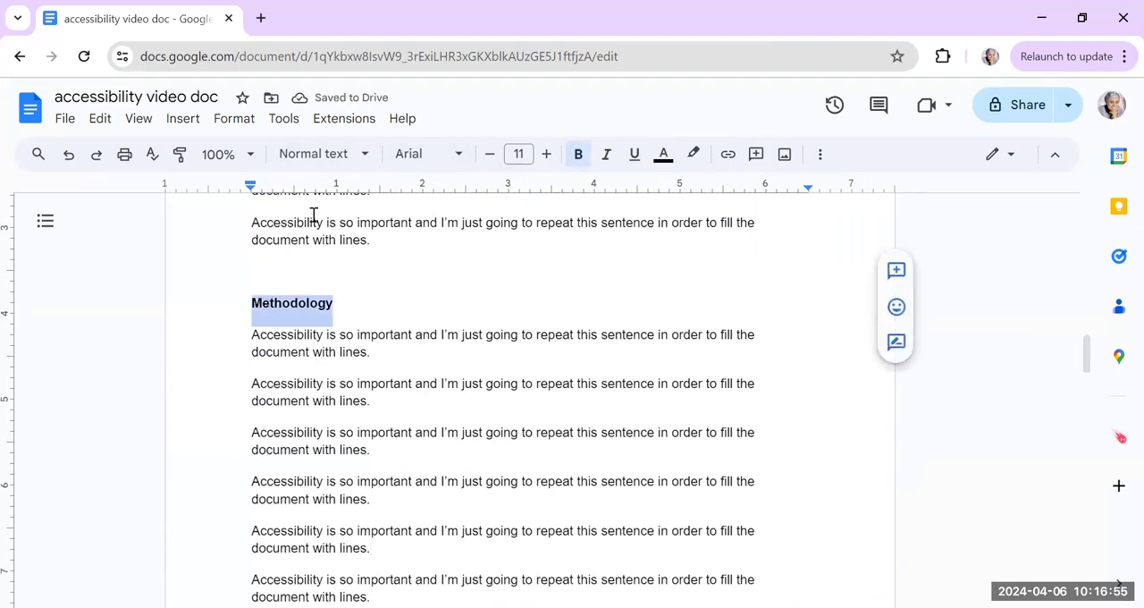
click(313, 154)
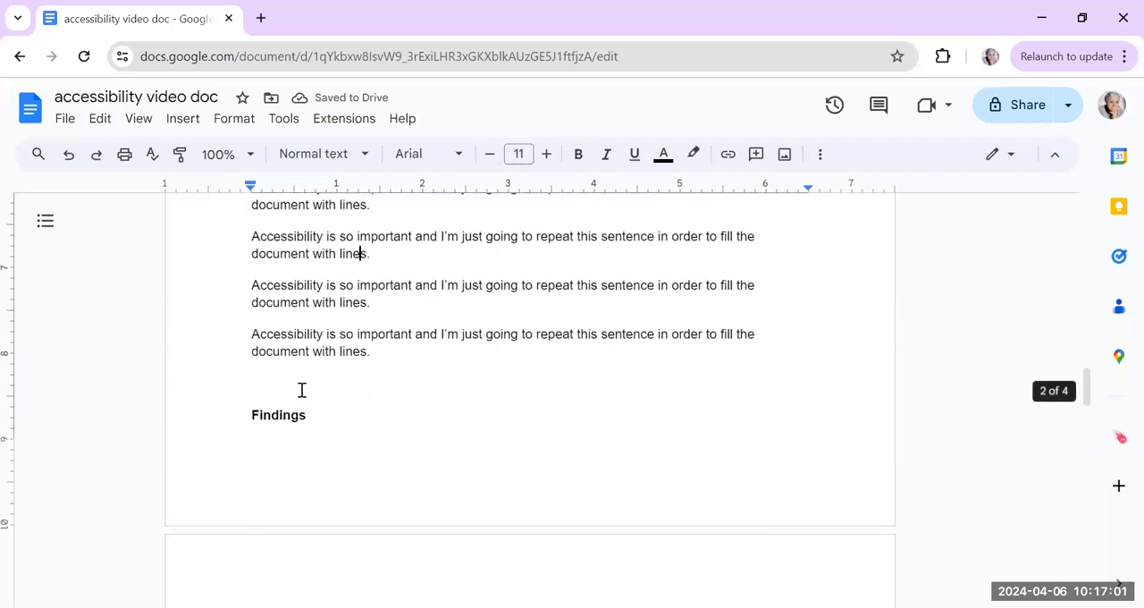
Step: Apply Heading 1 to Findings and Discussion, and Heading 2 to Conclusion
click(313, 153)
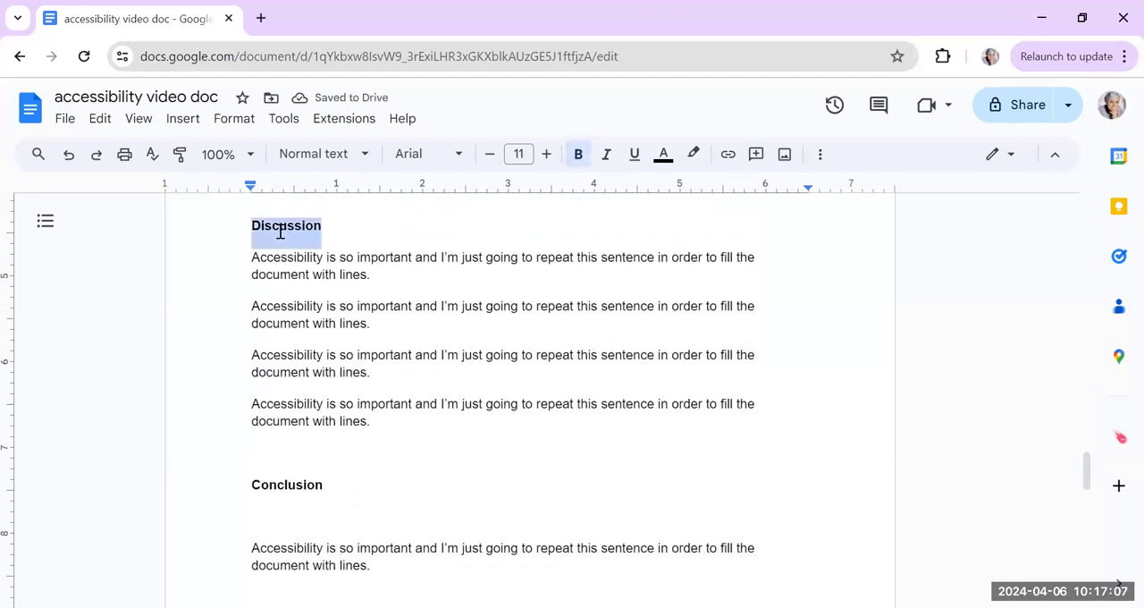
click(322, 153)
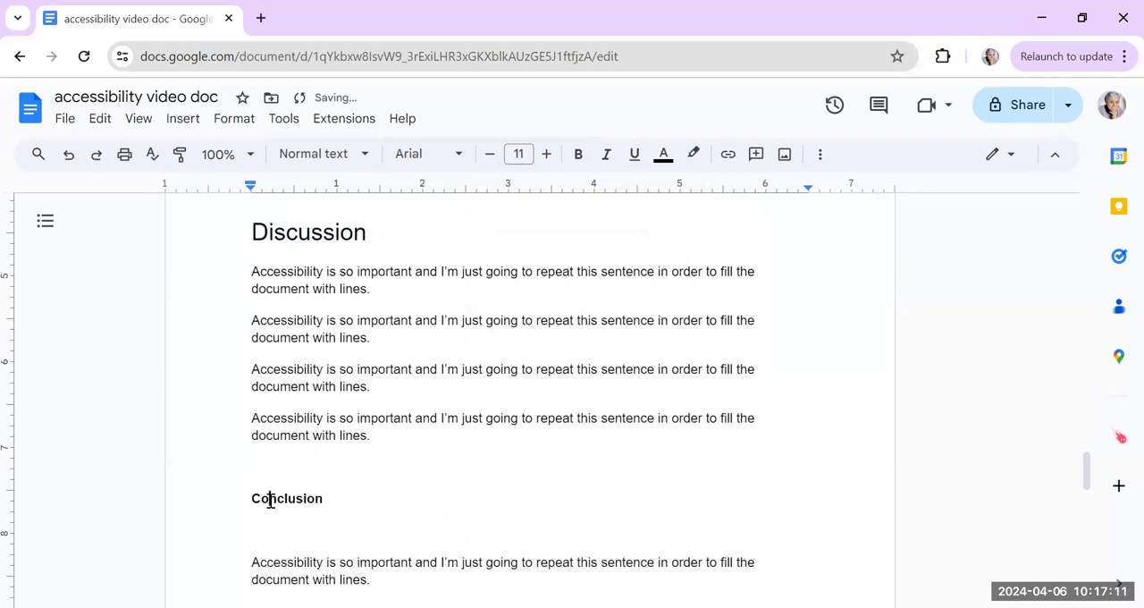
click(321, 154)
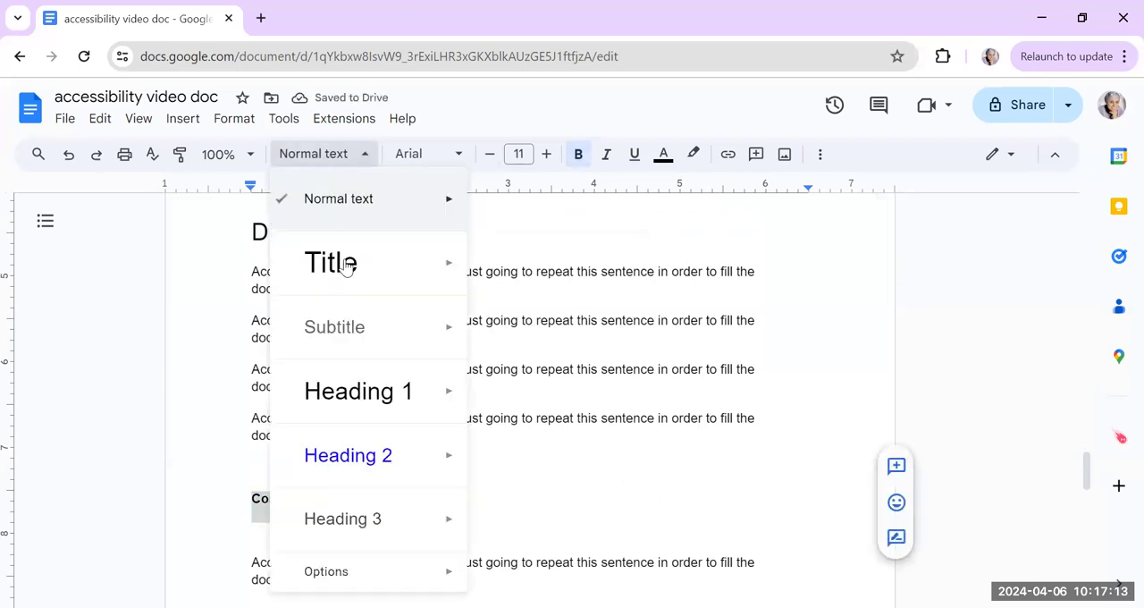
click(347, 454)
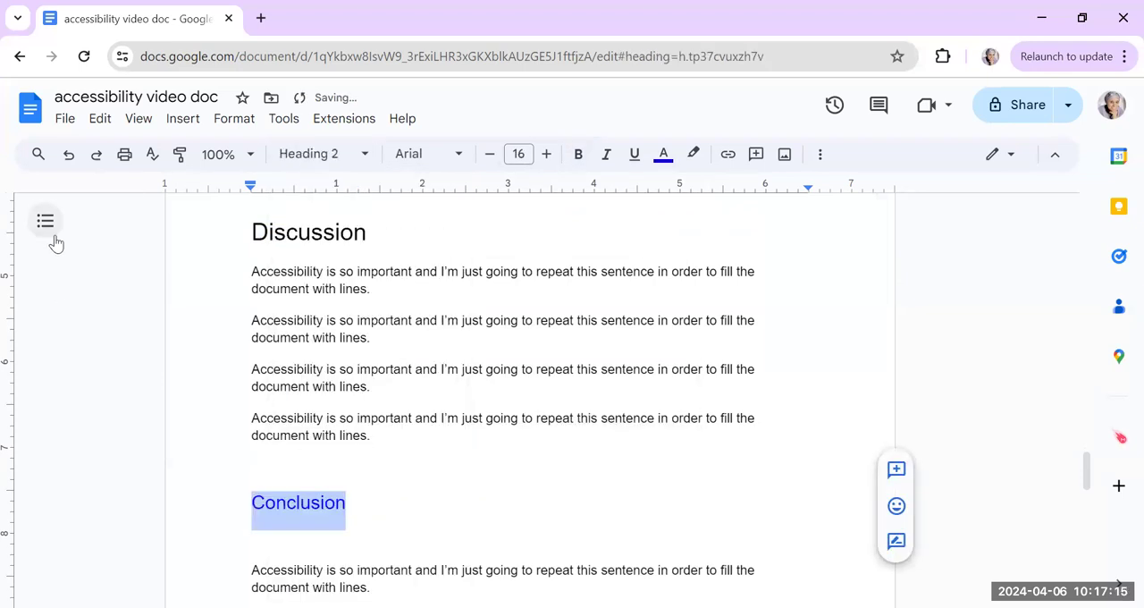
Step: Show the document outline and make the 'Important note about tables' line a Heading 3
click(47, 221)
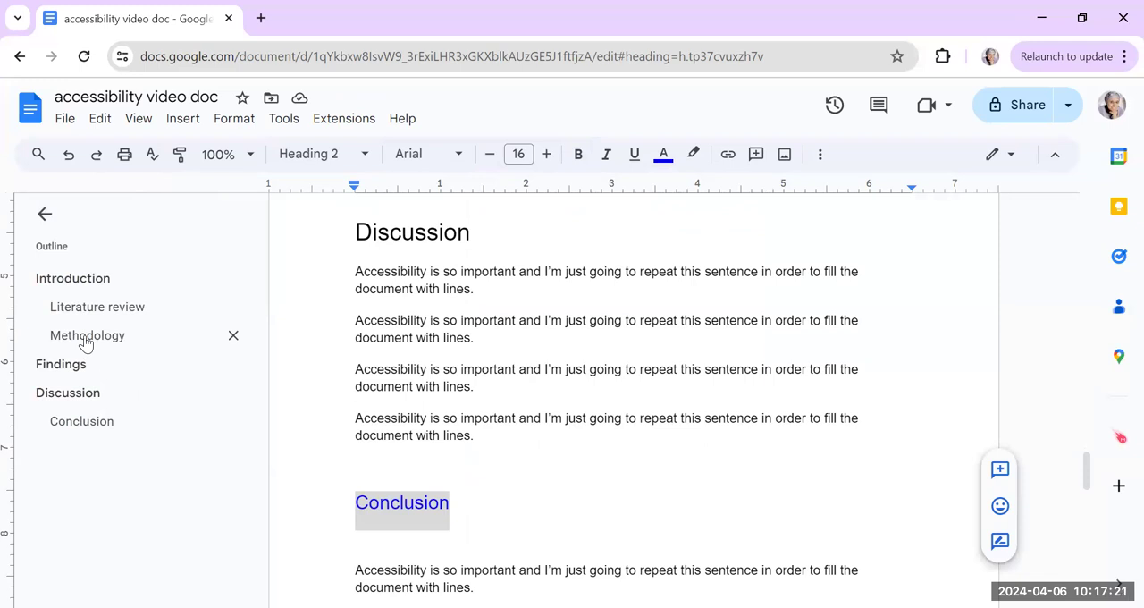
click(88, 336)
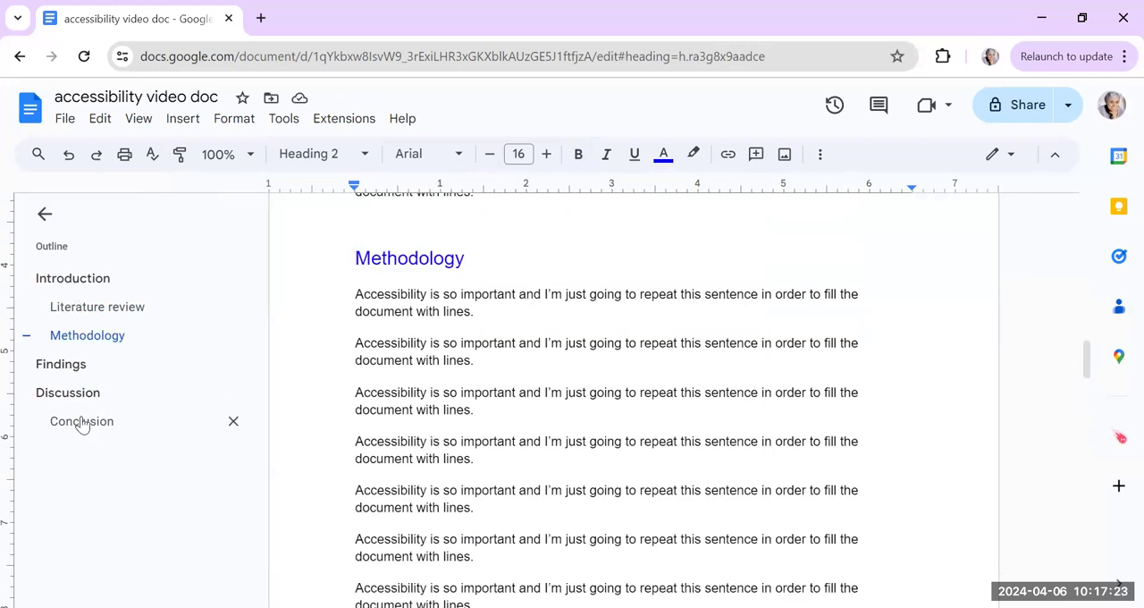
click(82, 422)
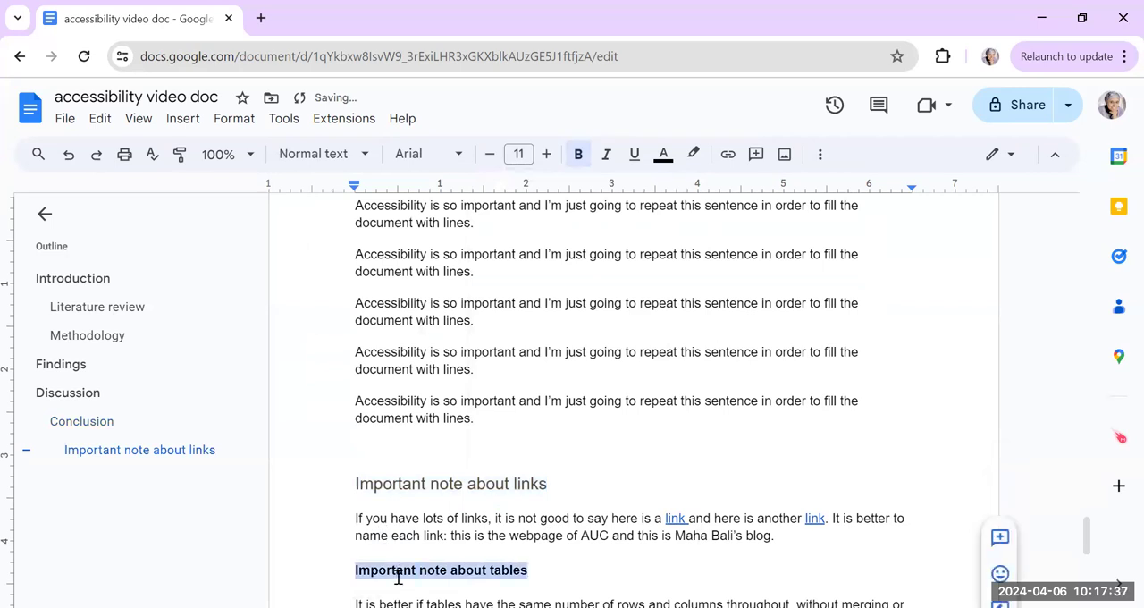
click(322, 154)
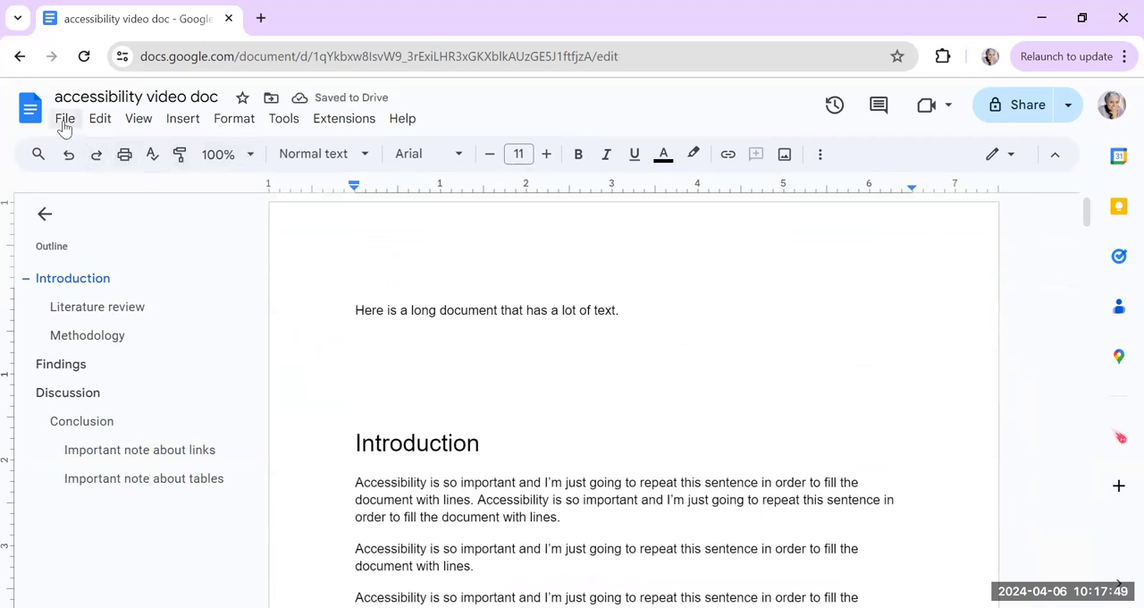
mouse_move(182, 118)
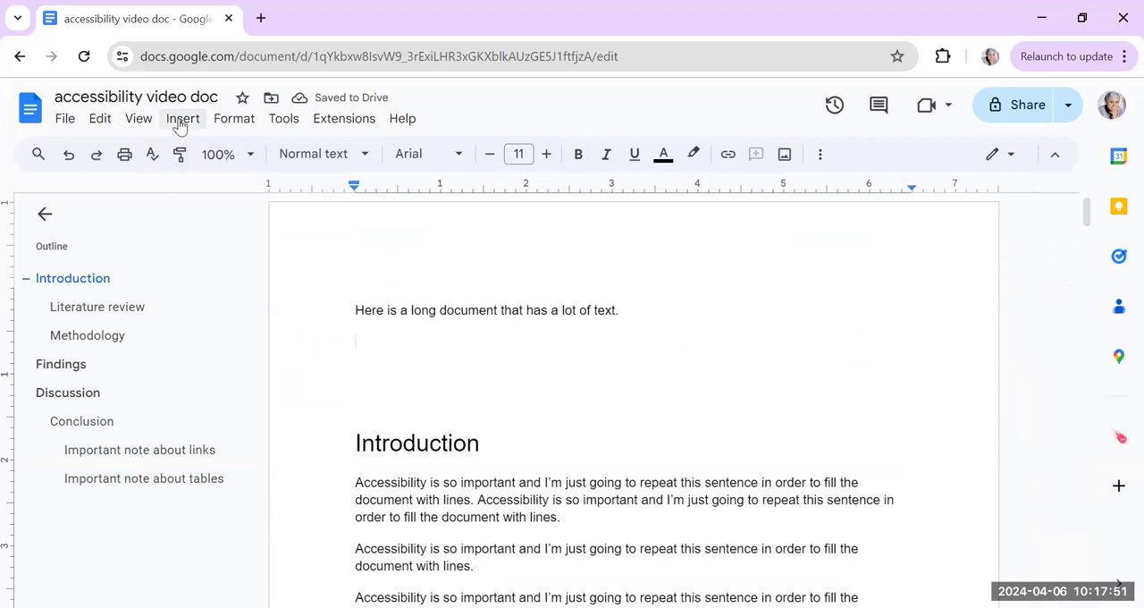
Step: Insert a plain-text table of contents and rename the heading to 'Conclusion: Another conclusion'
click(182, 118)
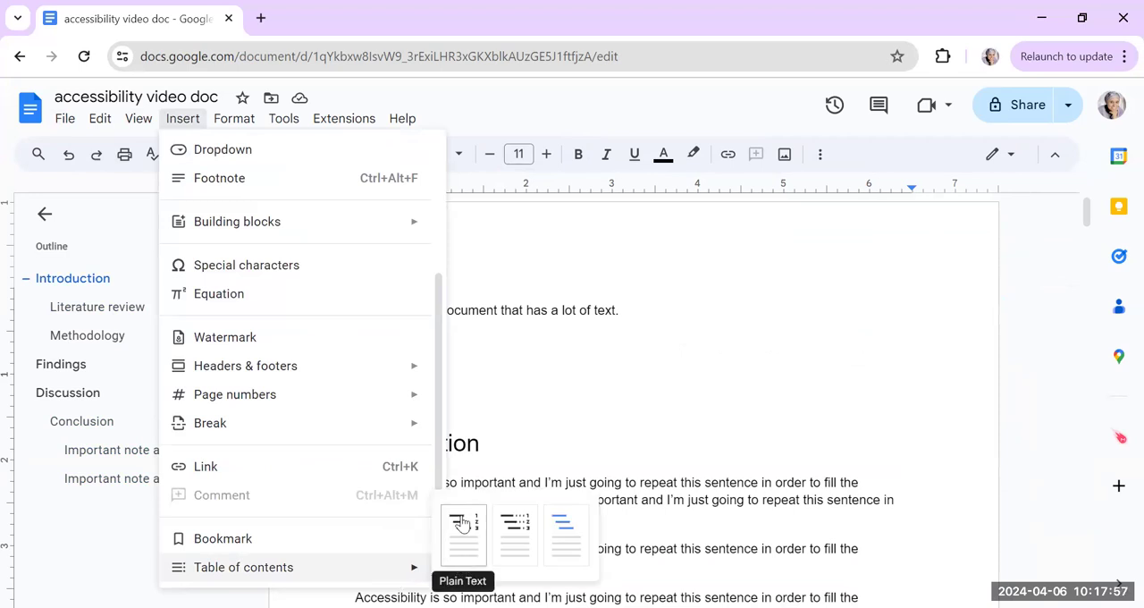
mouse_move(514, 536)
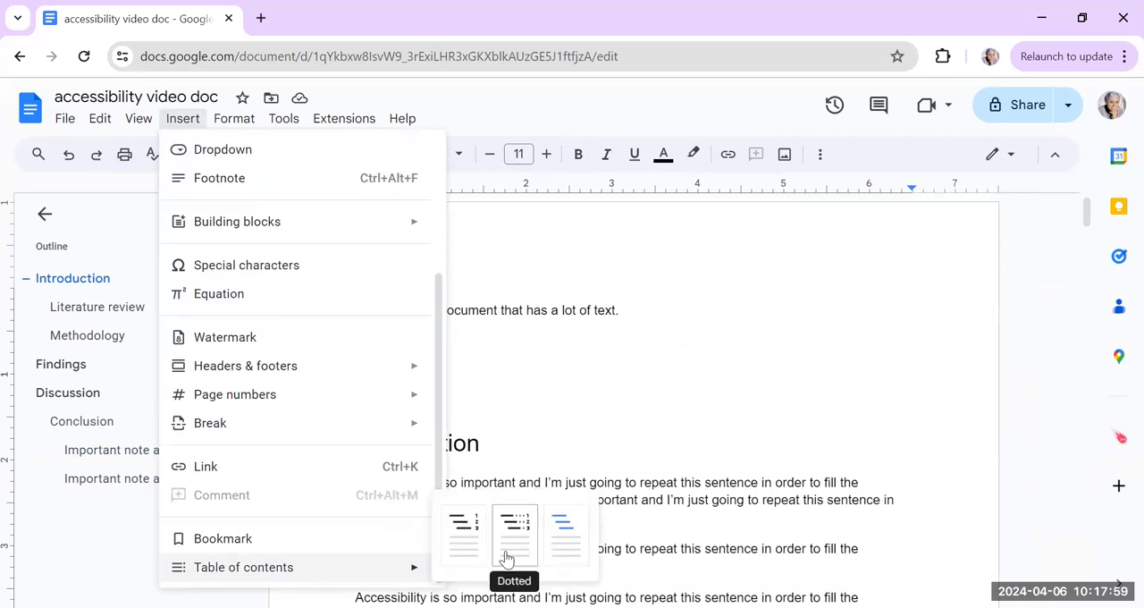
mouse_move(463, 534)
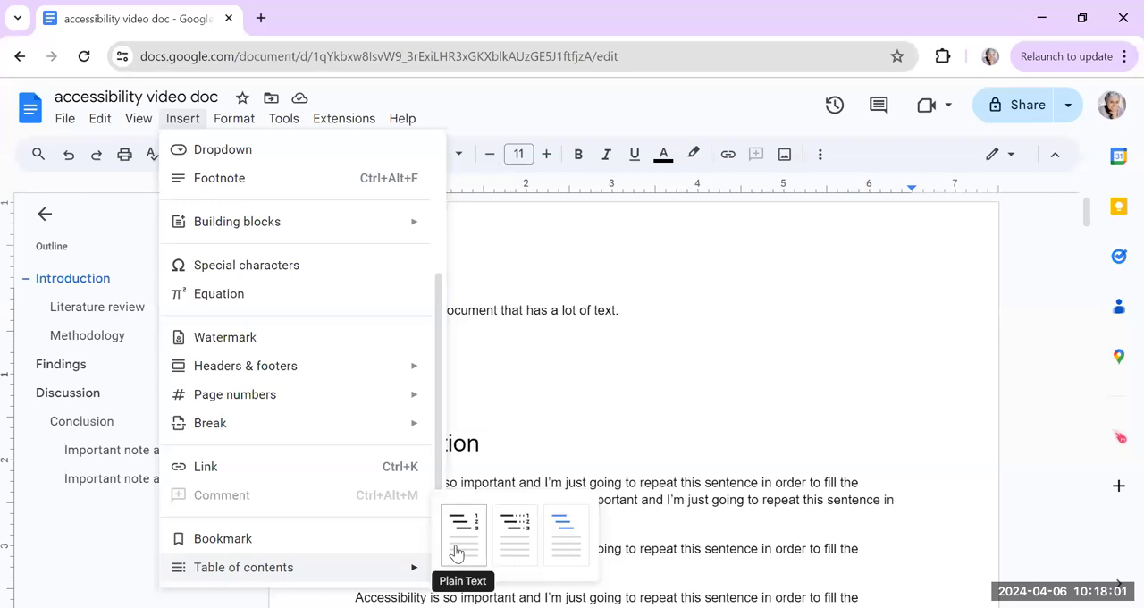
click(462, 533)
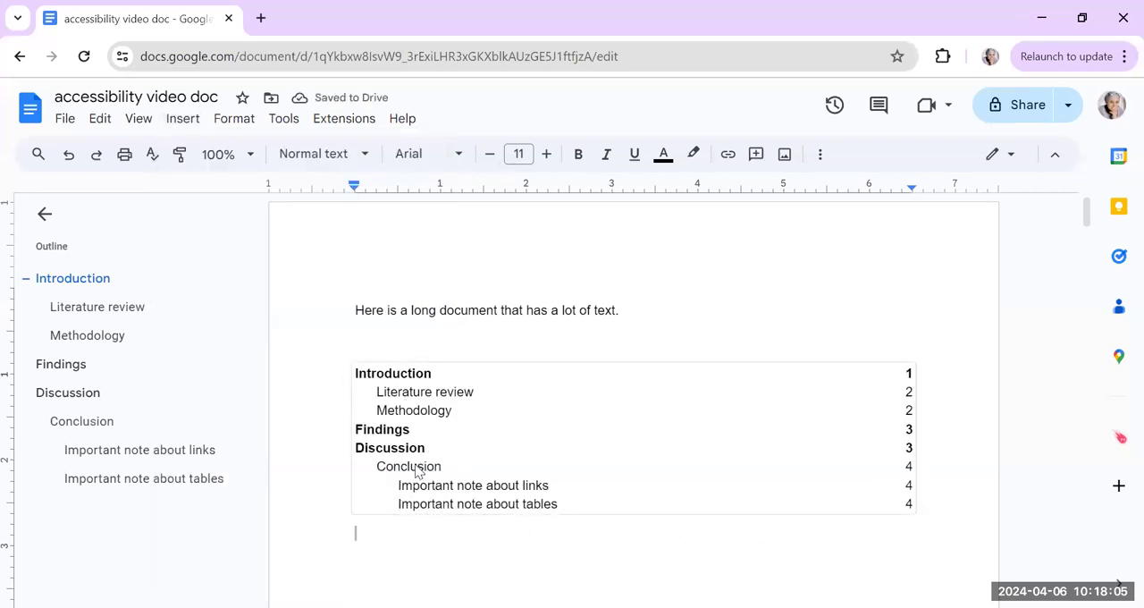
click(82, 420)
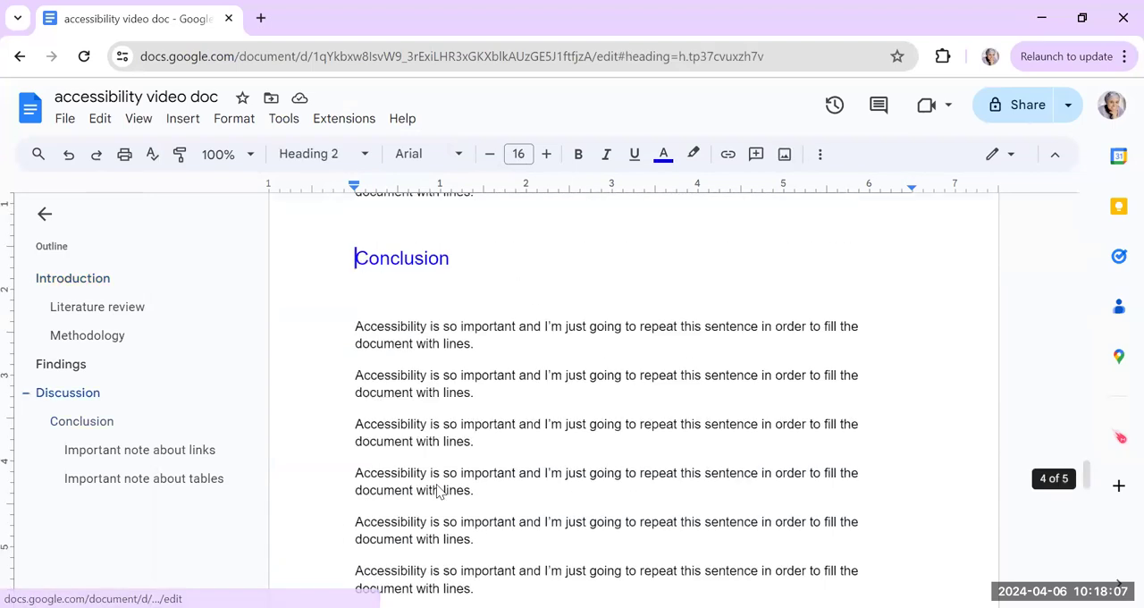
text(:)
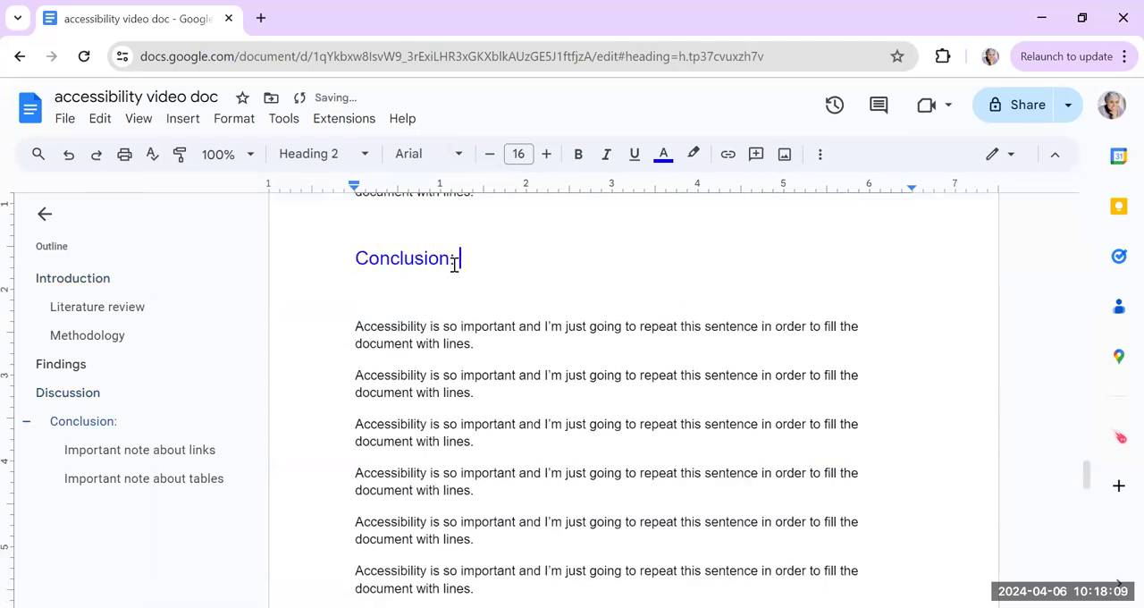
text(Another conclusi)
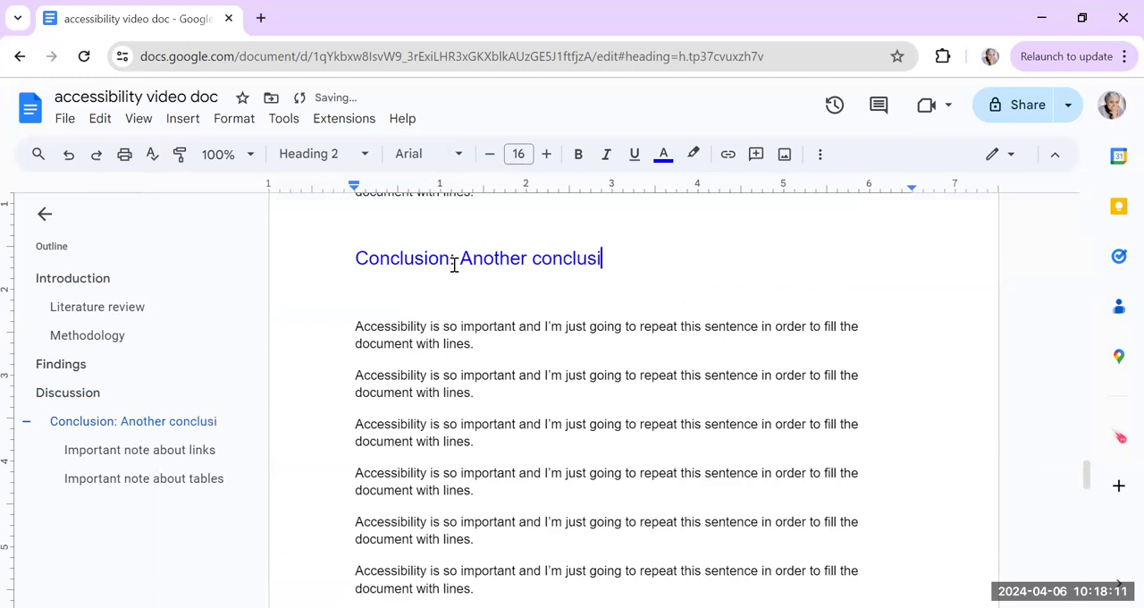
text(on)
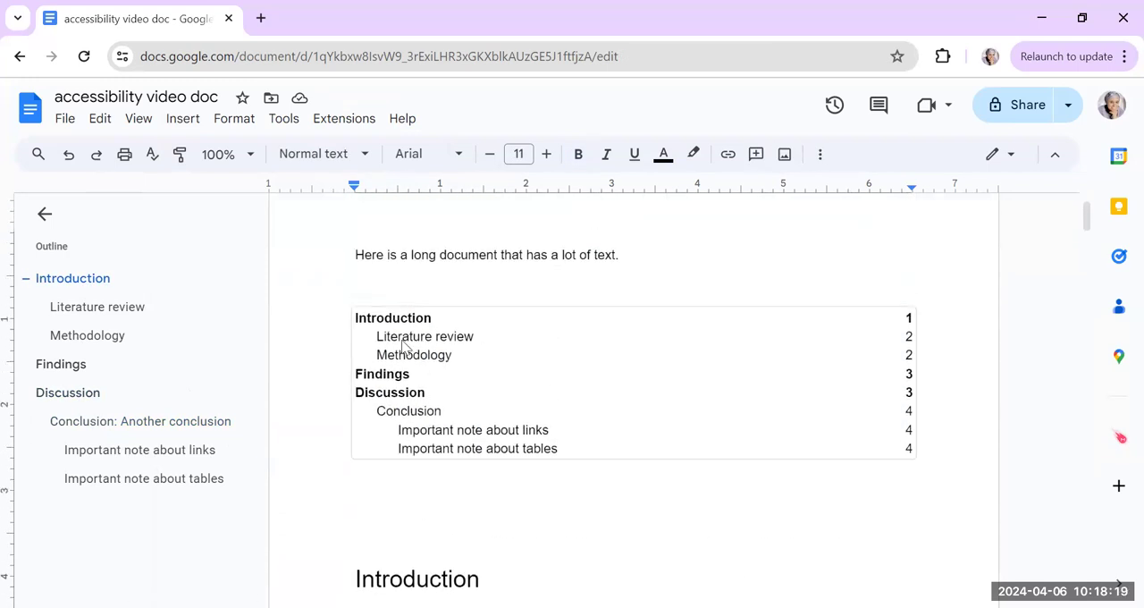
Step: Update the table of contents and jump to the note about links from it
click(414, 354)
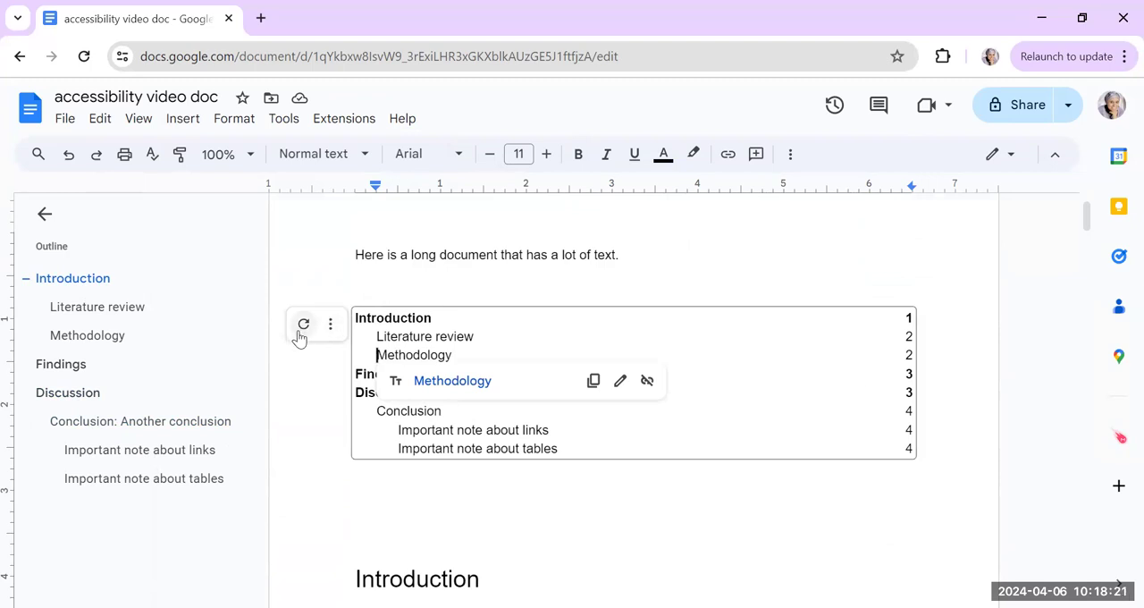
mouse_move(304, 324)
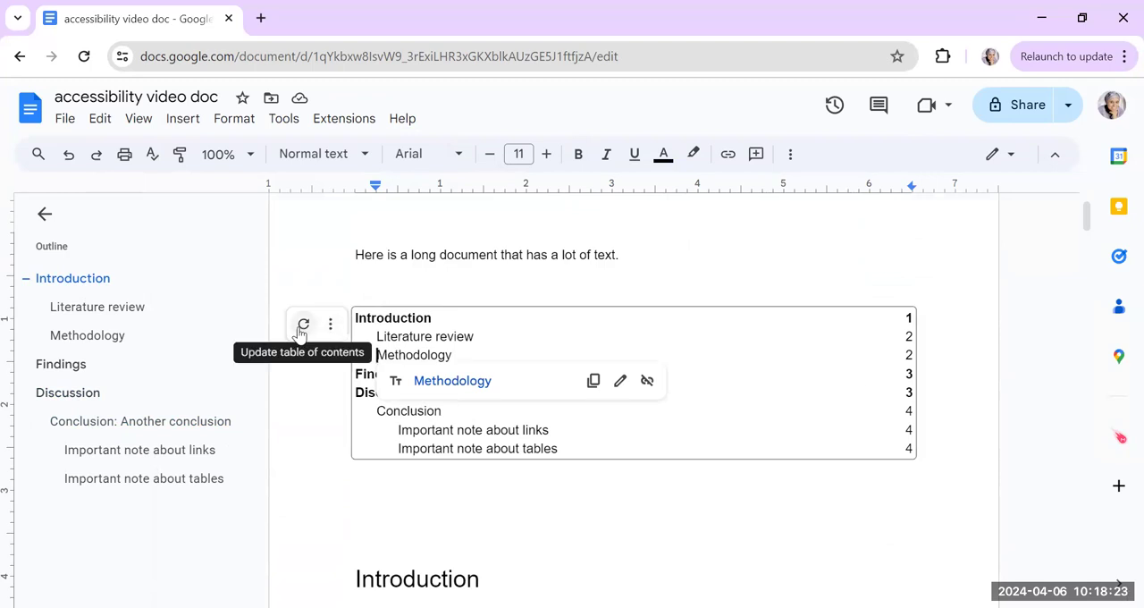
mouse_move(304, 324)
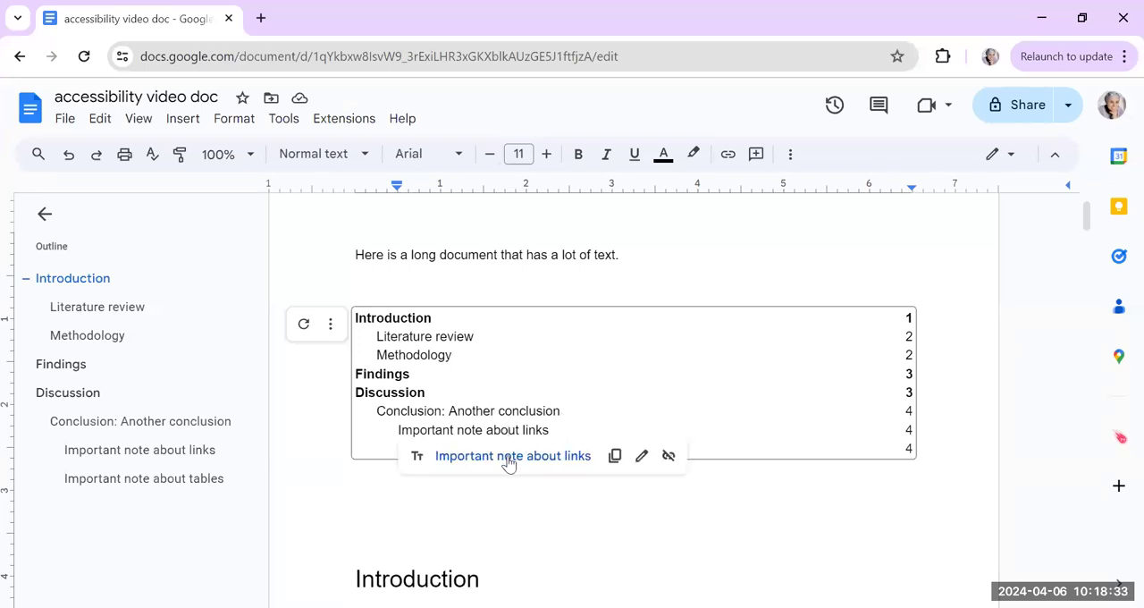
click(512, 454)
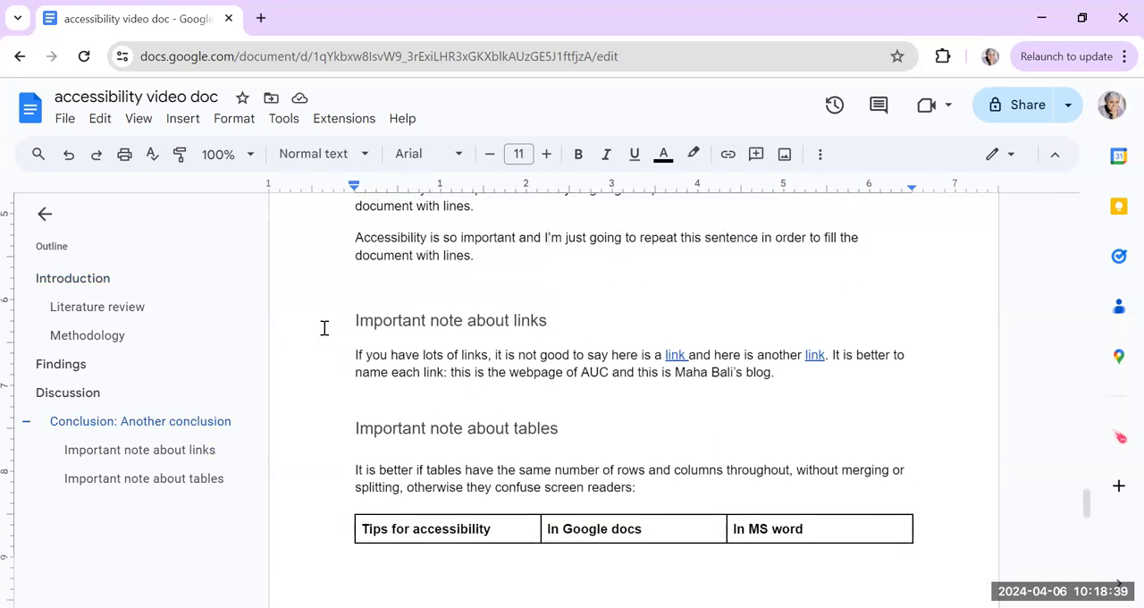
Step: Insert a page break so 'Important note about links' starts on its own page
click(183, 118)
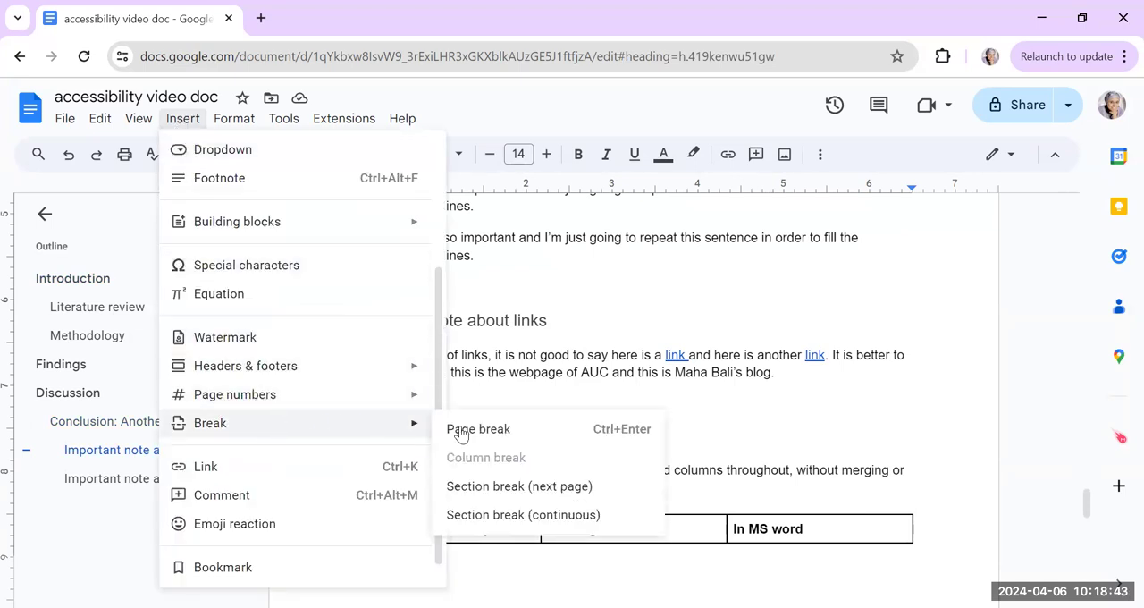
click(479, 429)
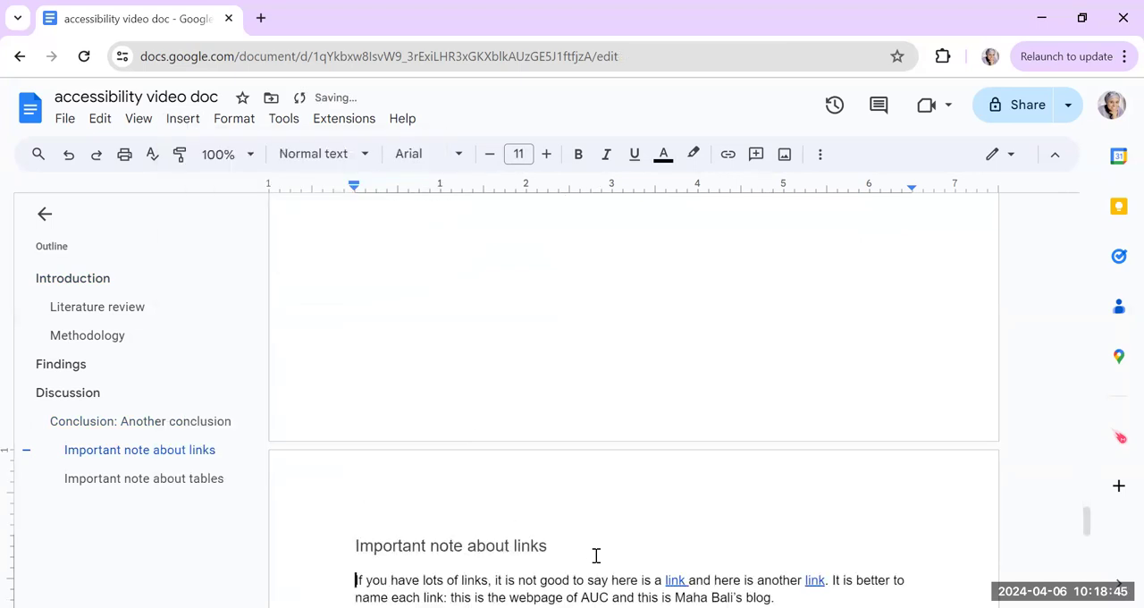
scroll(down, 3)
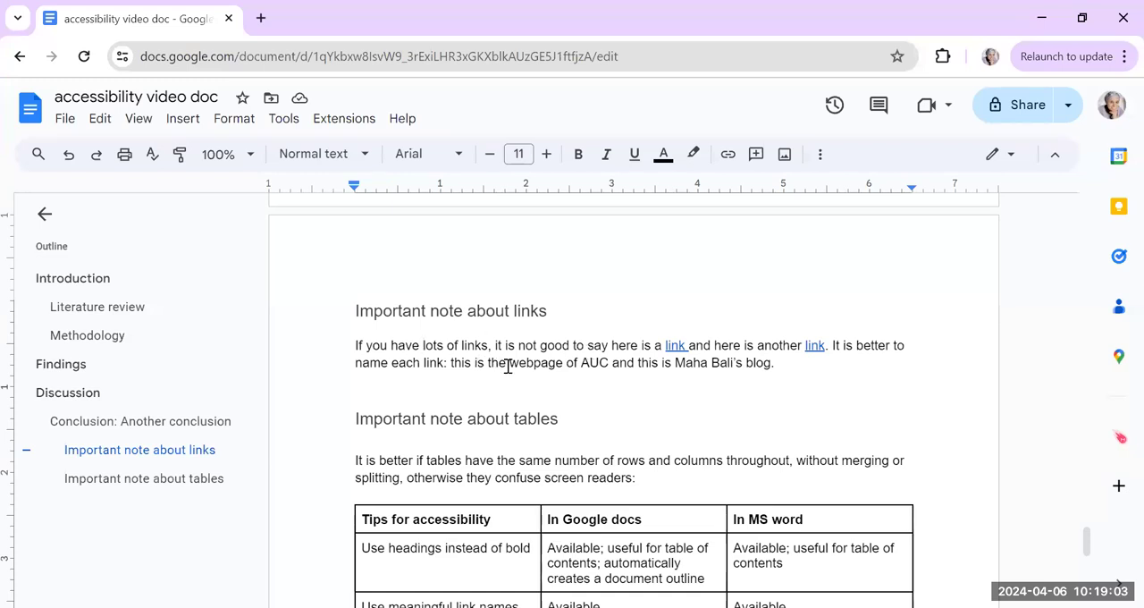
drag(509, 361, 608, 361)
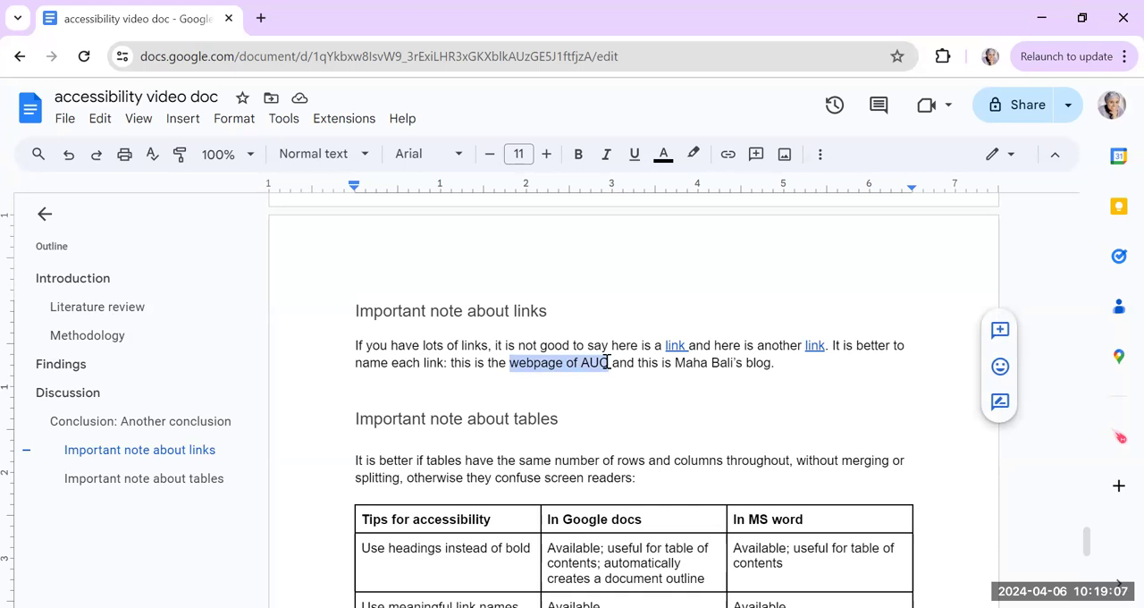
right_click(557, 361)
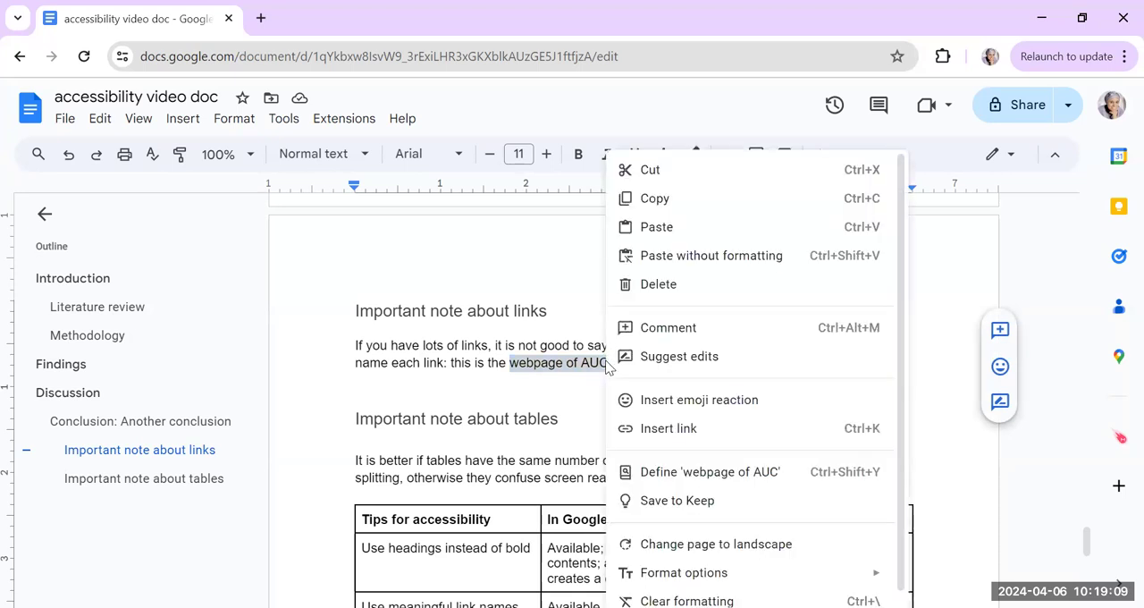
click(668, 429)
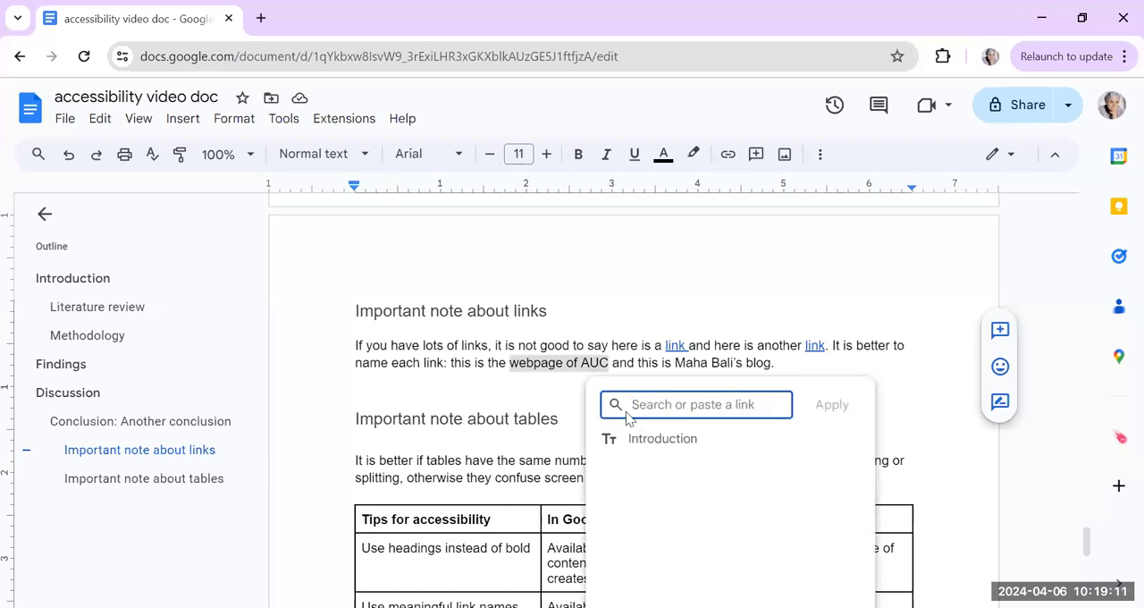
text(https://)
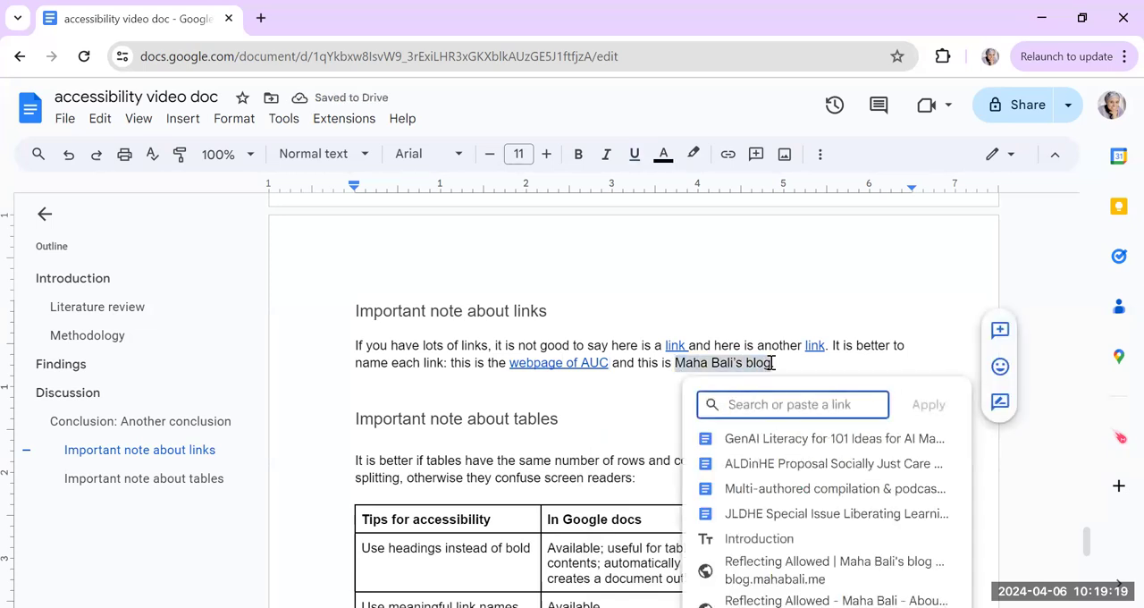
text(https://)
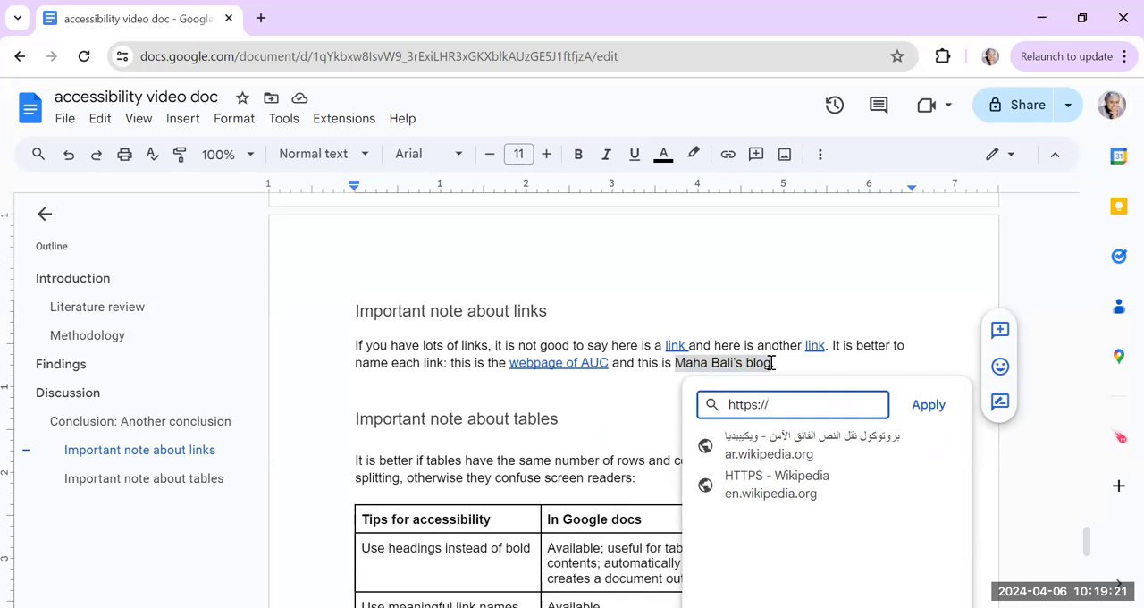
text(blog.mahabali.)
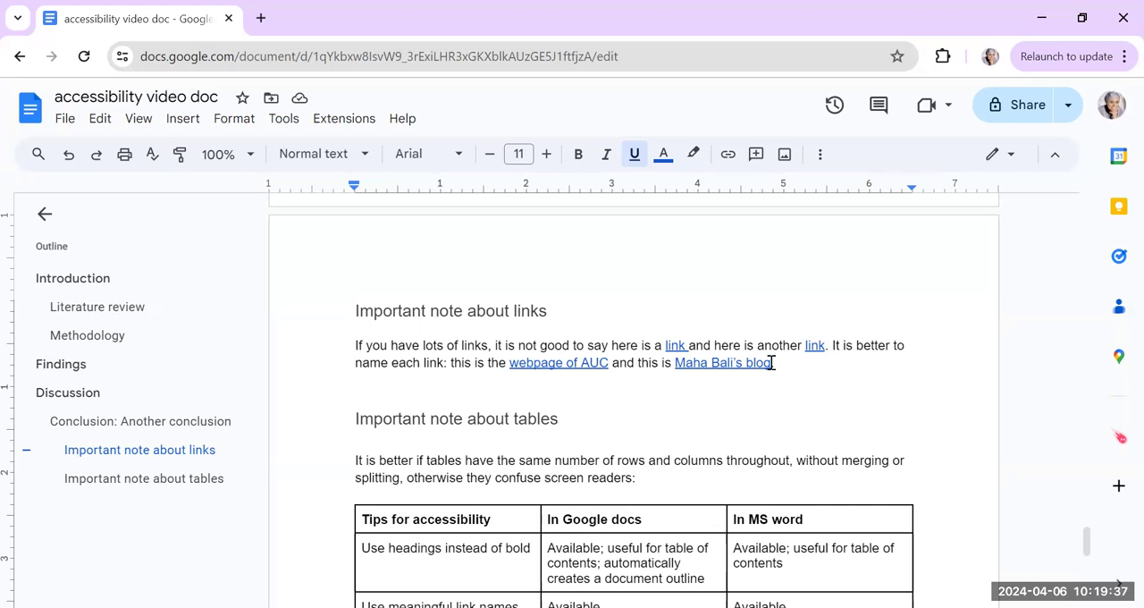
mouse_move(598, 437)
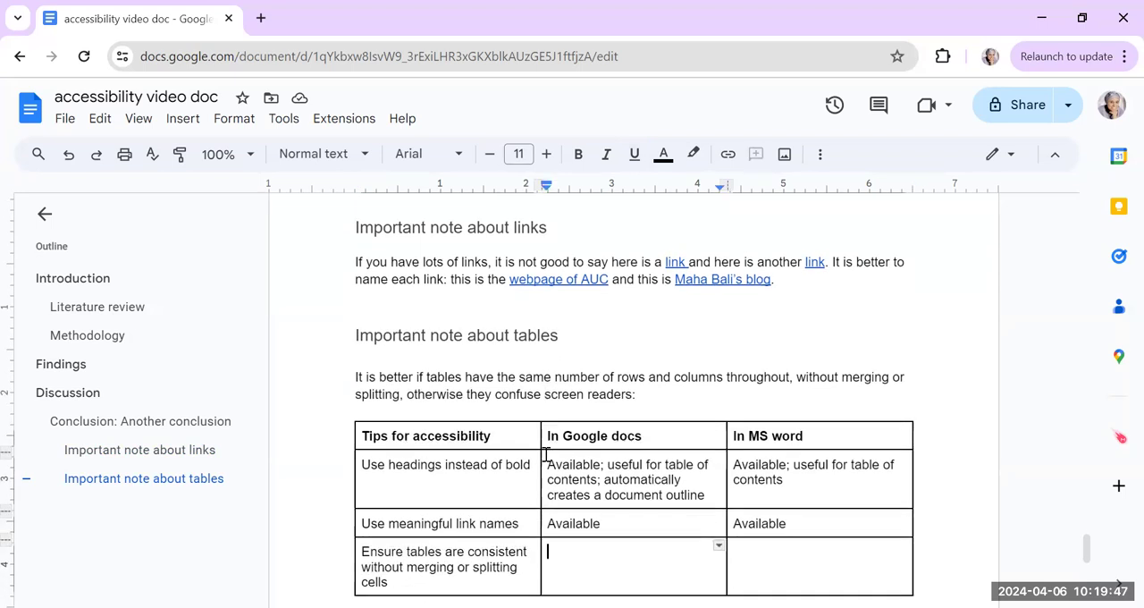
Step: Split the last row's empty middle cell of the accessibility tips table into 2 columns
scroll(down, 3)
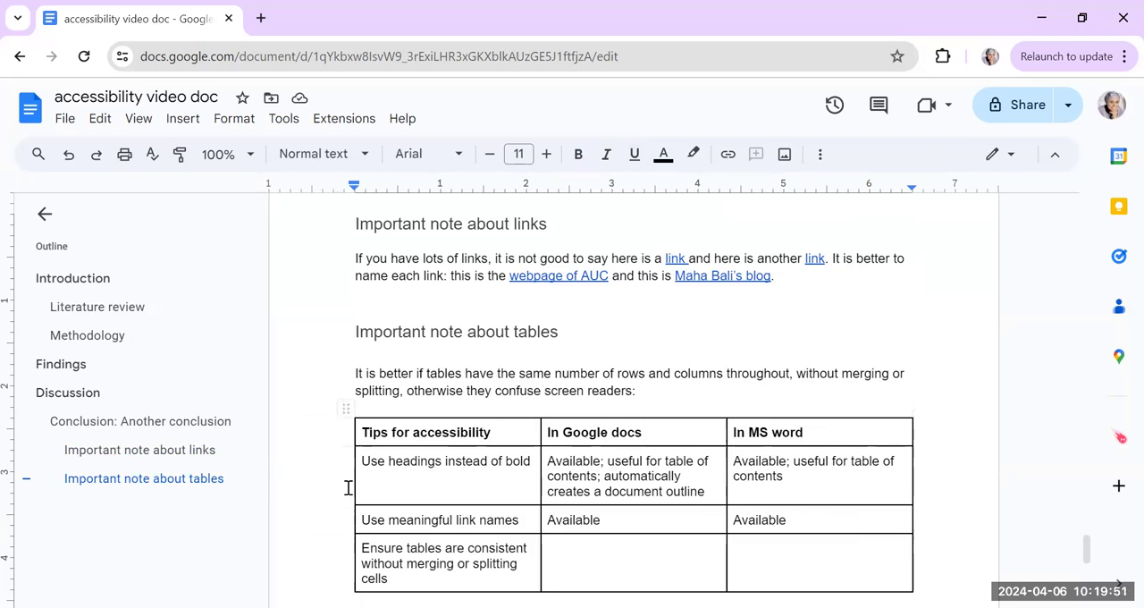
click(425, 433)
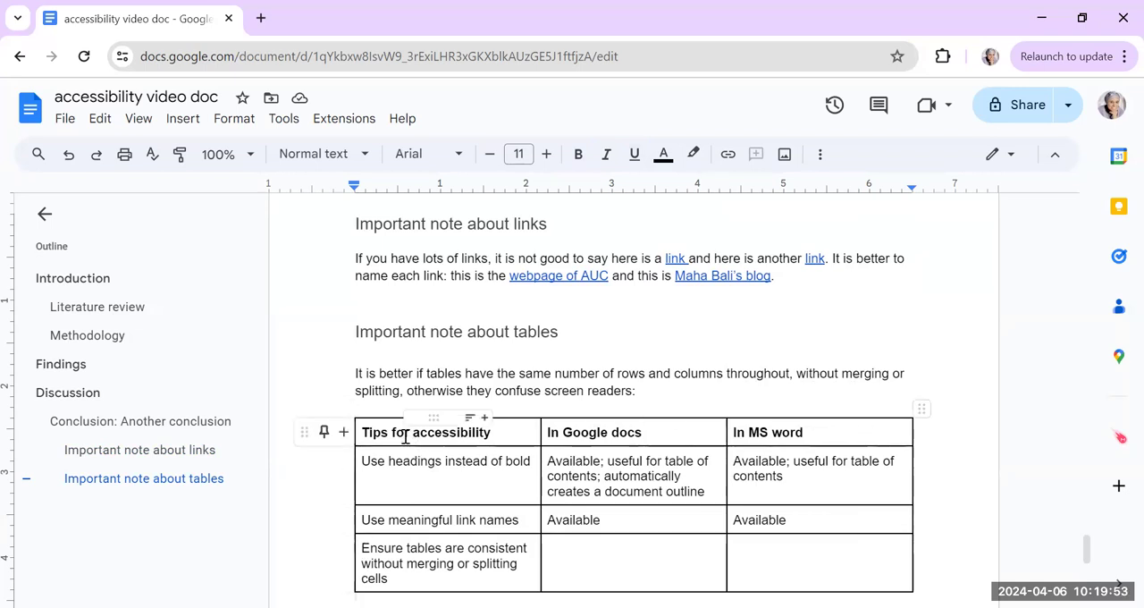
click(604, 551)
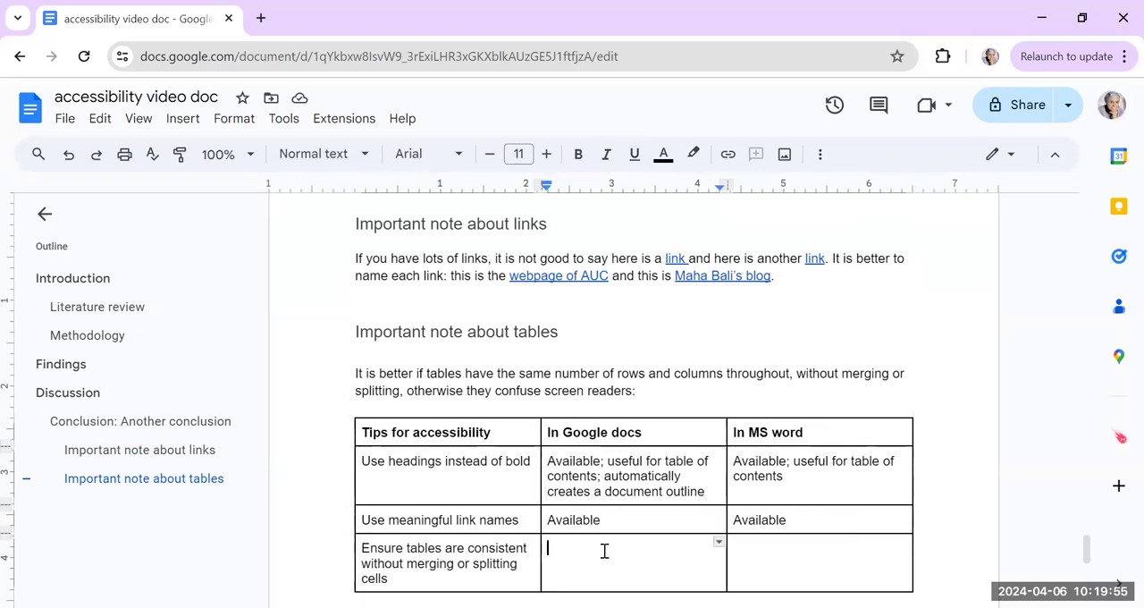
right_click(605, 550)
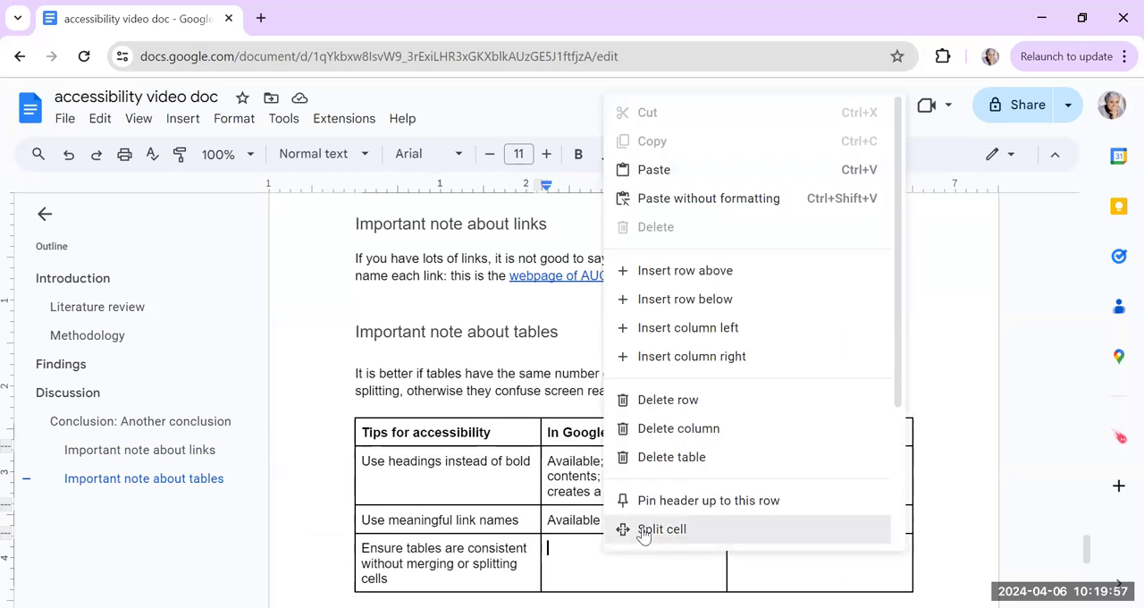
click(661, 529)
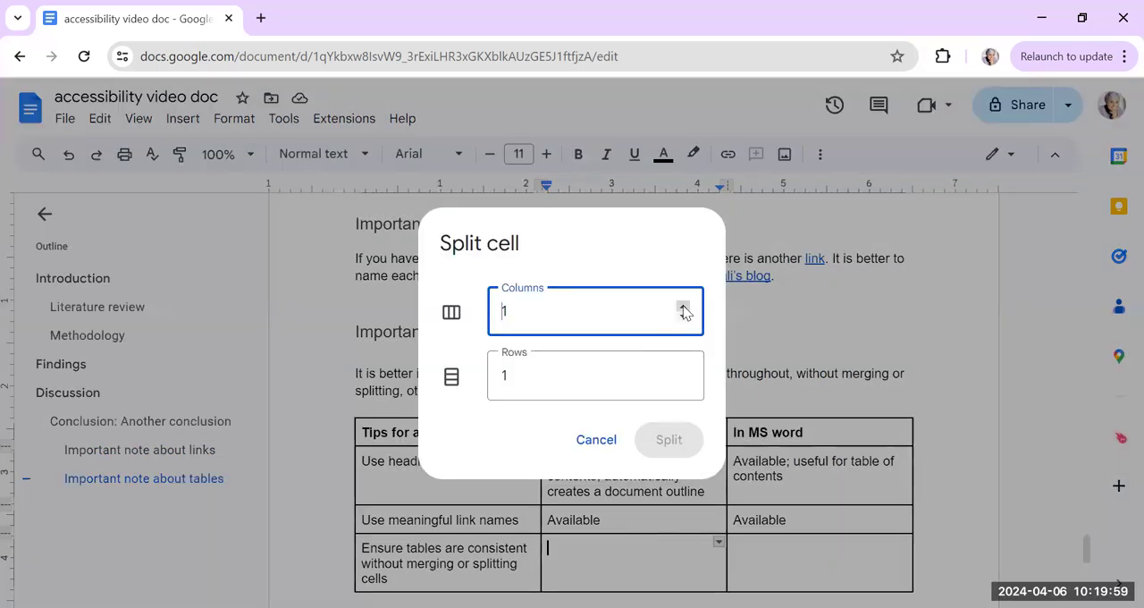
click(683, 306)
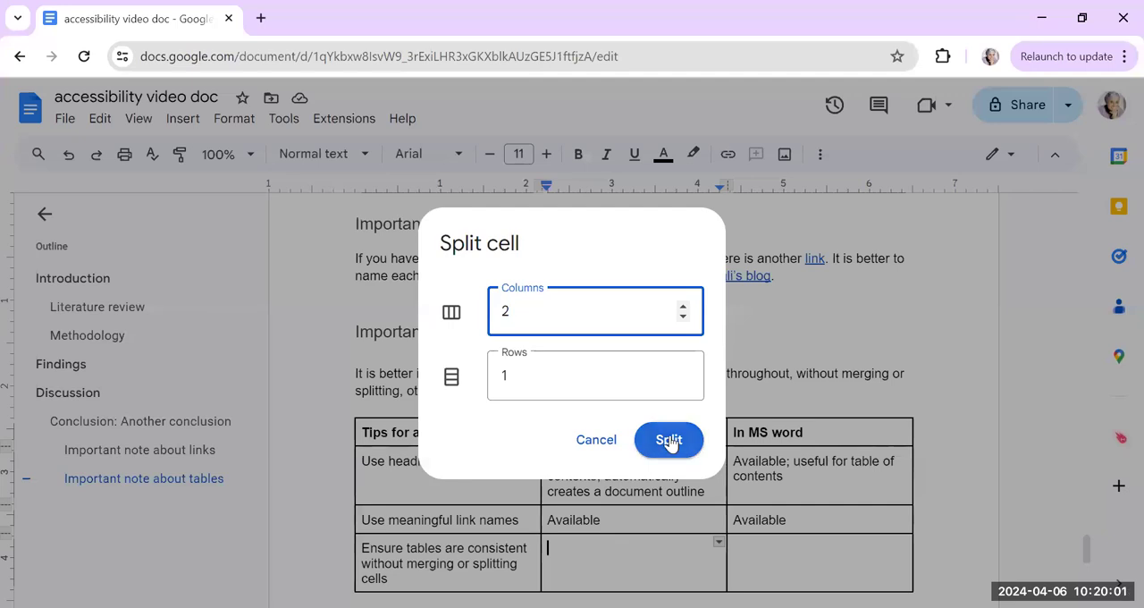
click(668, 440)
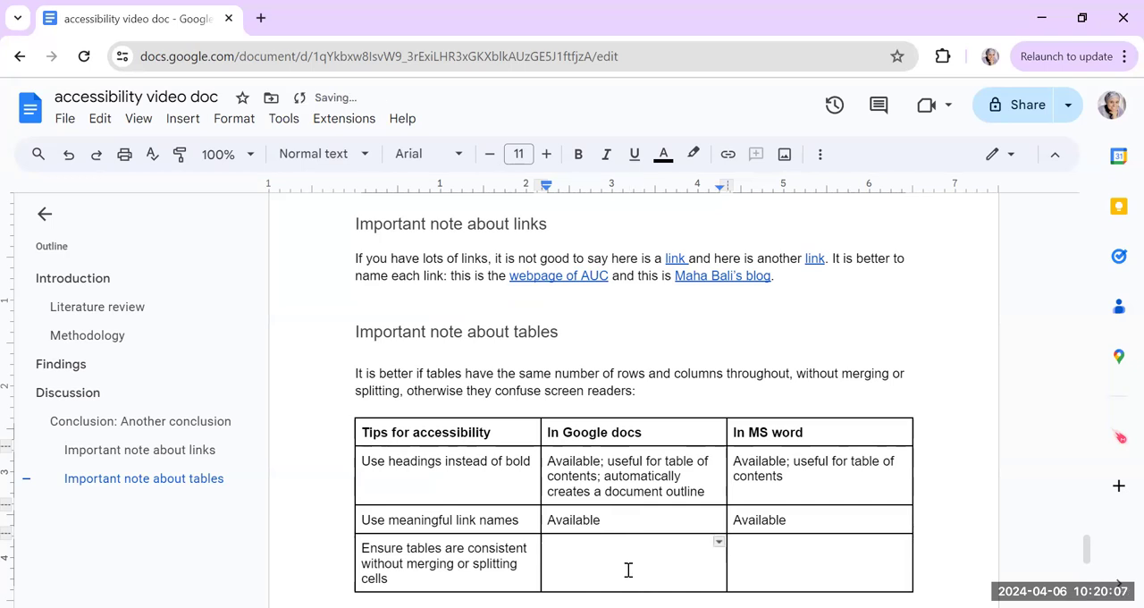
right_click(629, 563)
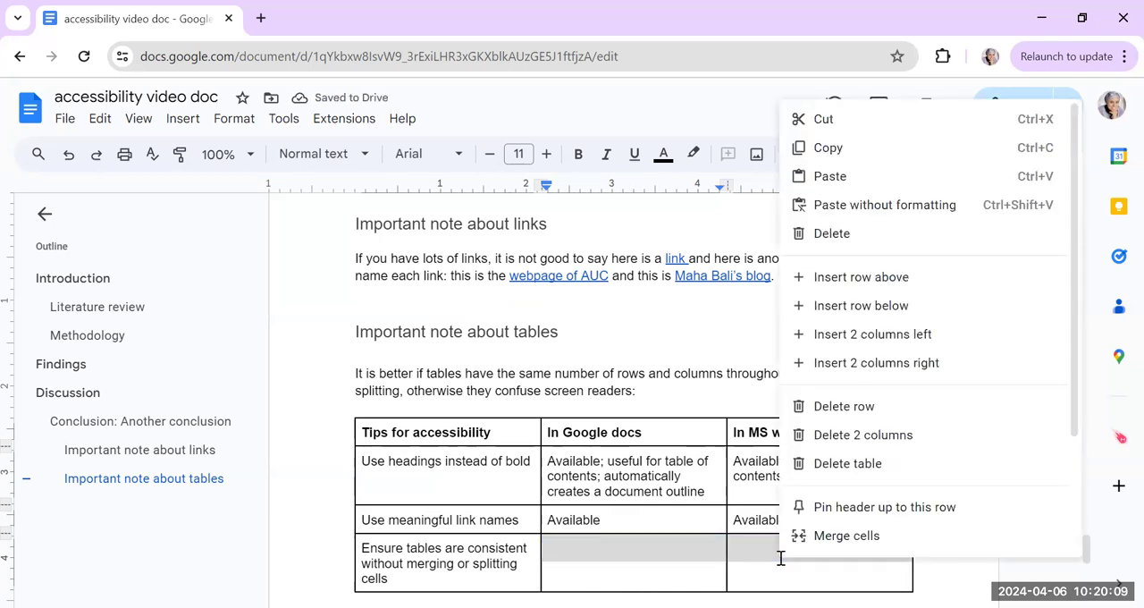